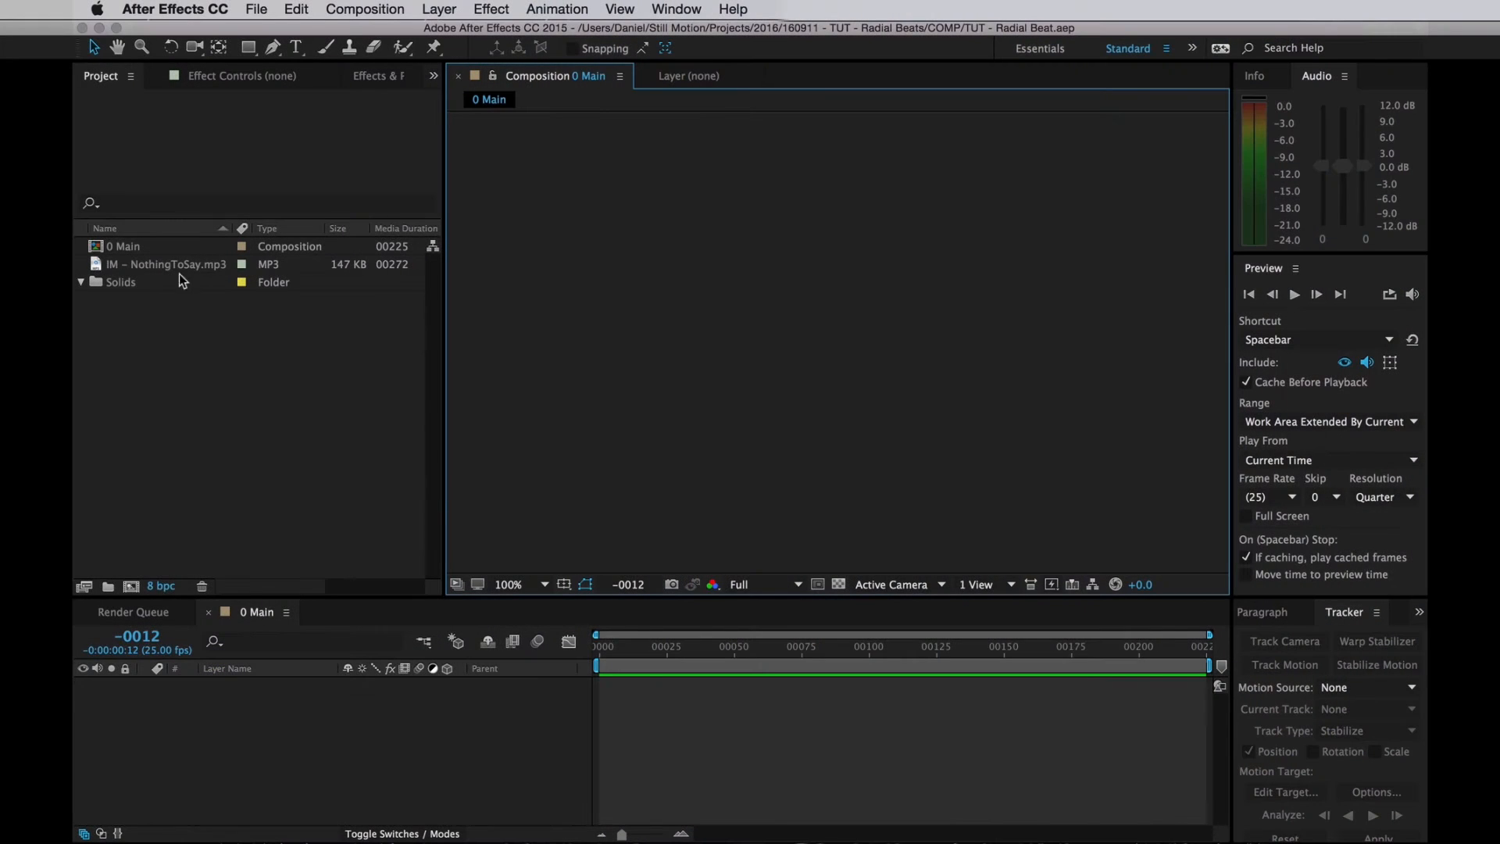
Add NothingToSay.mp3 to 0 Main and convert its audio to amplitude keyframes
click(167, 264)
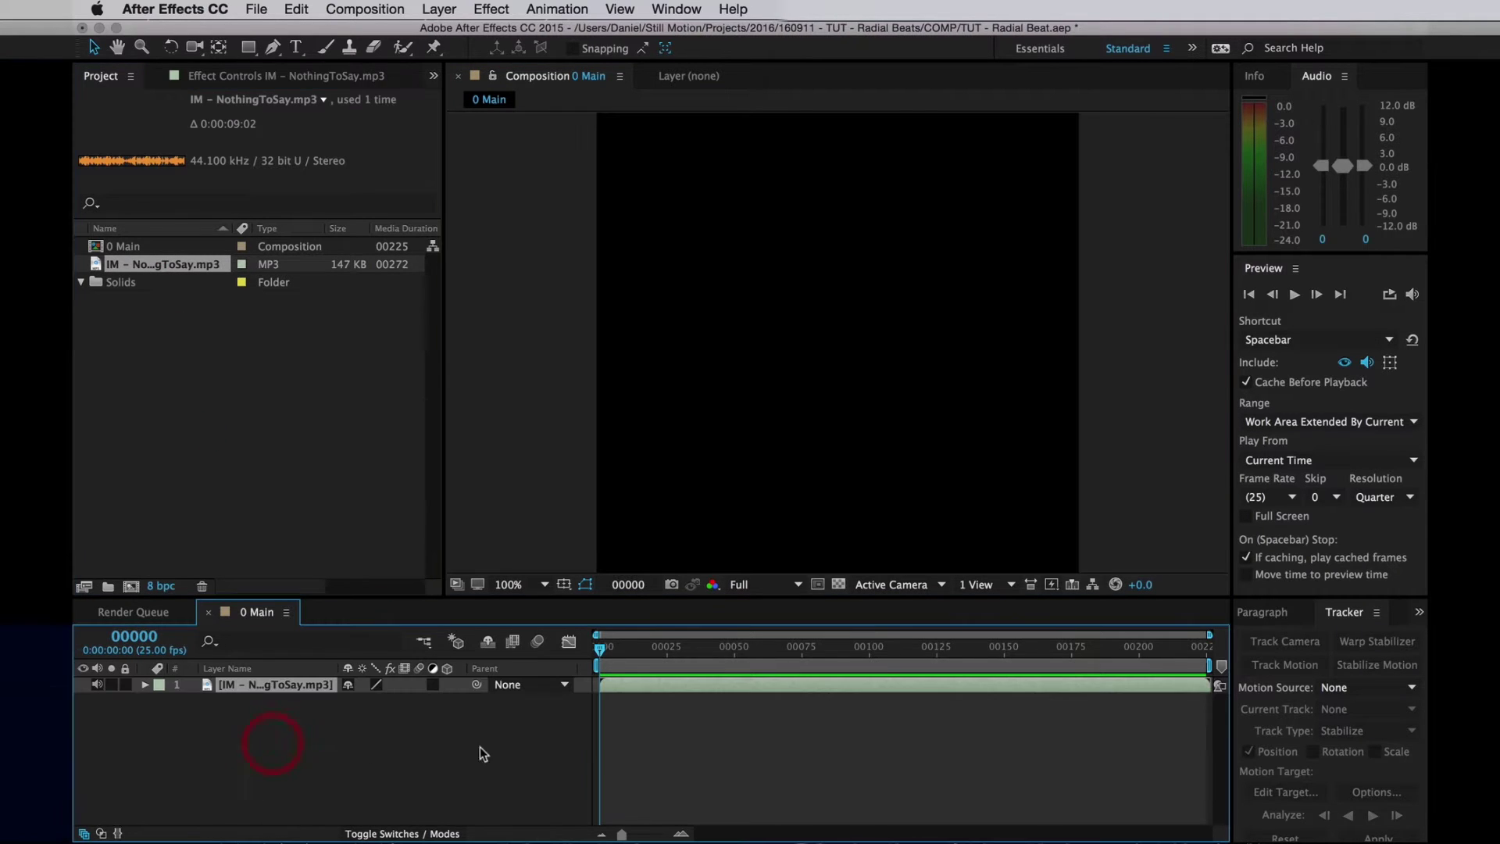
click(146, 685)
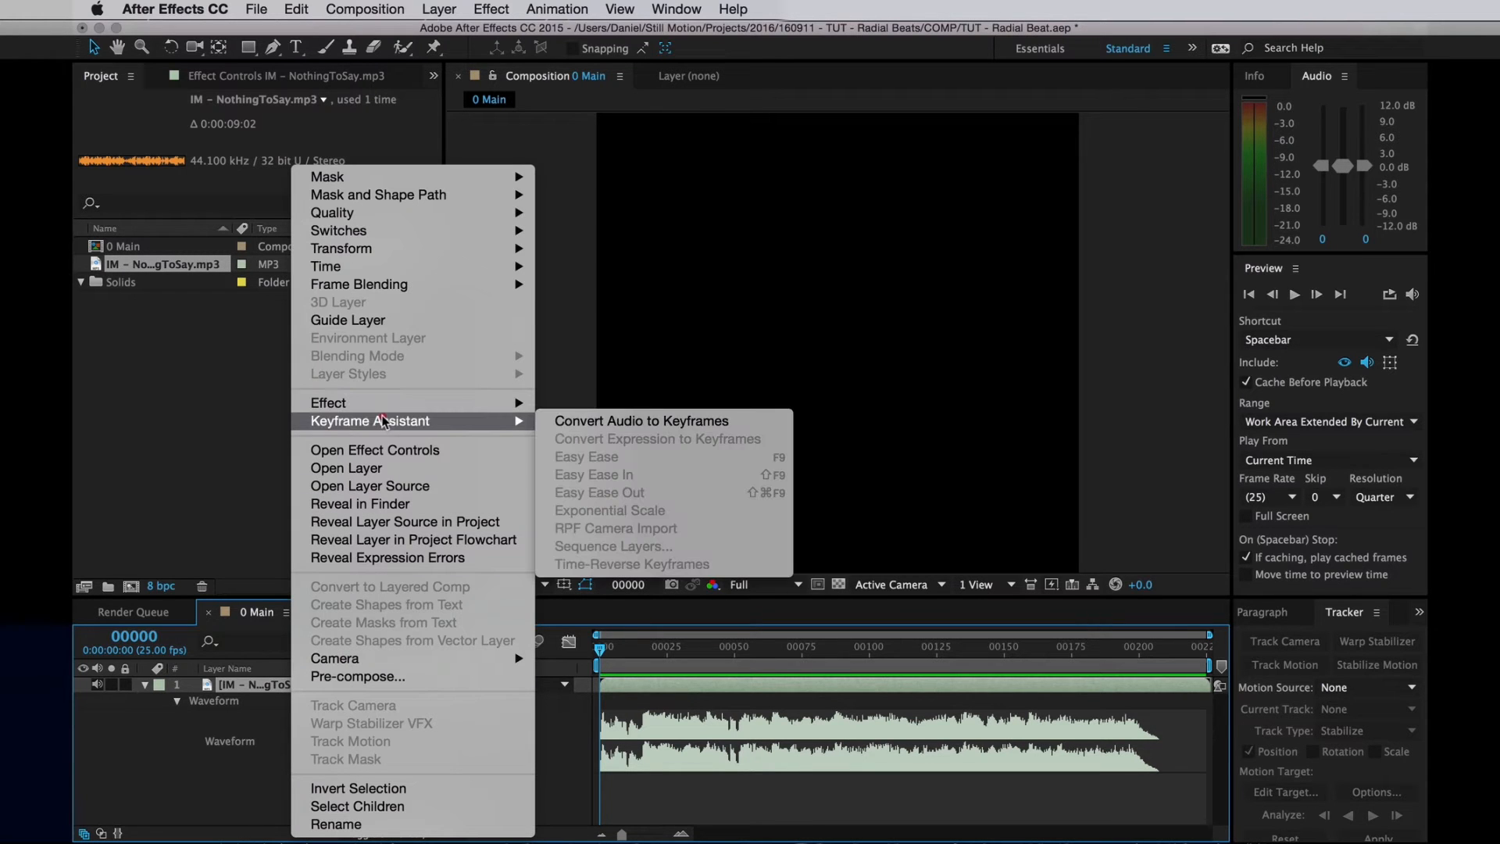
mouse_move(631, 420)
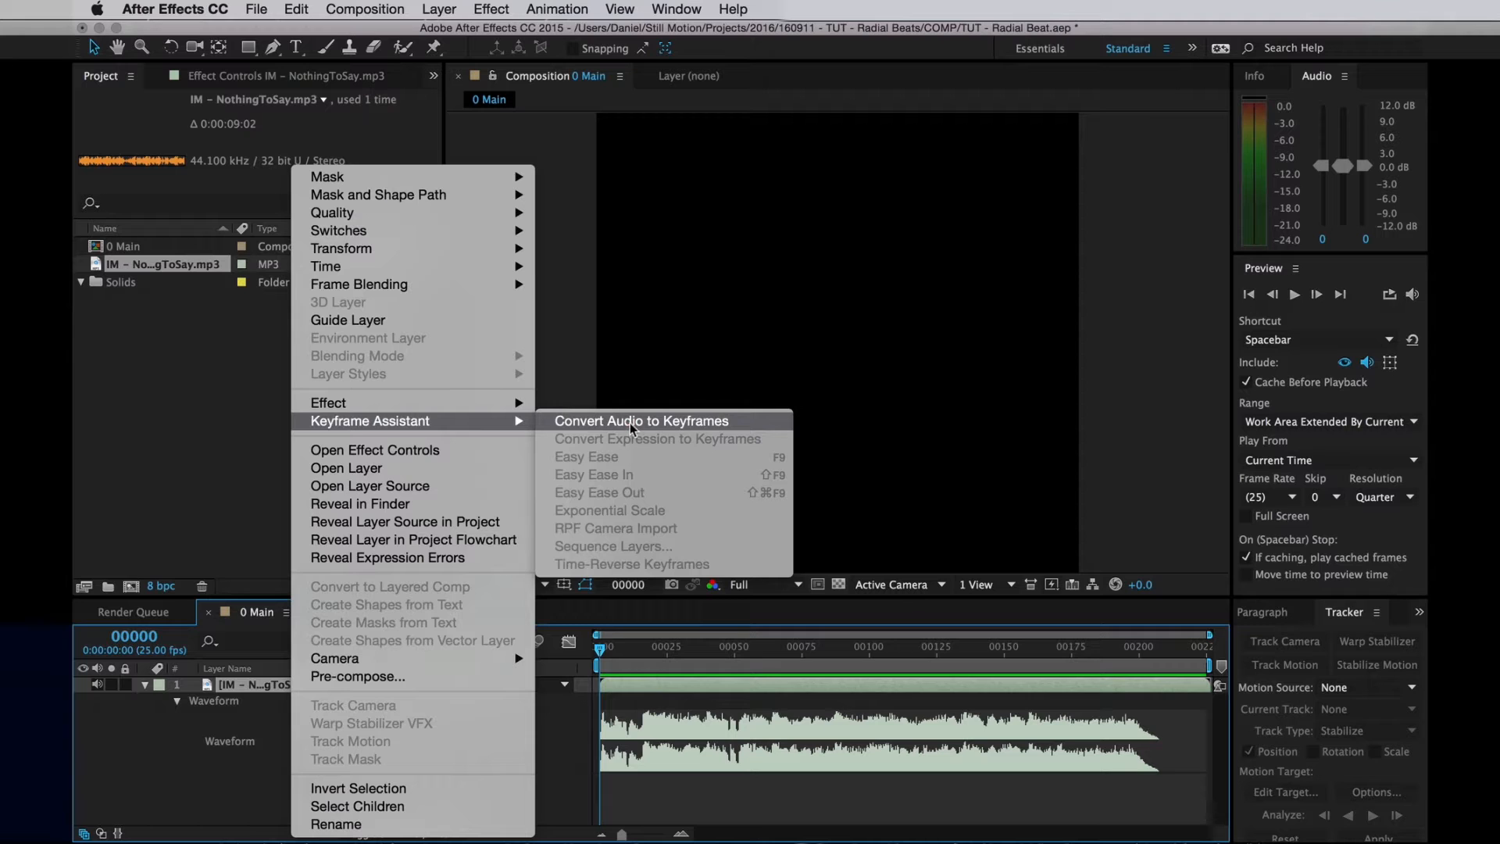
click(640, 420)
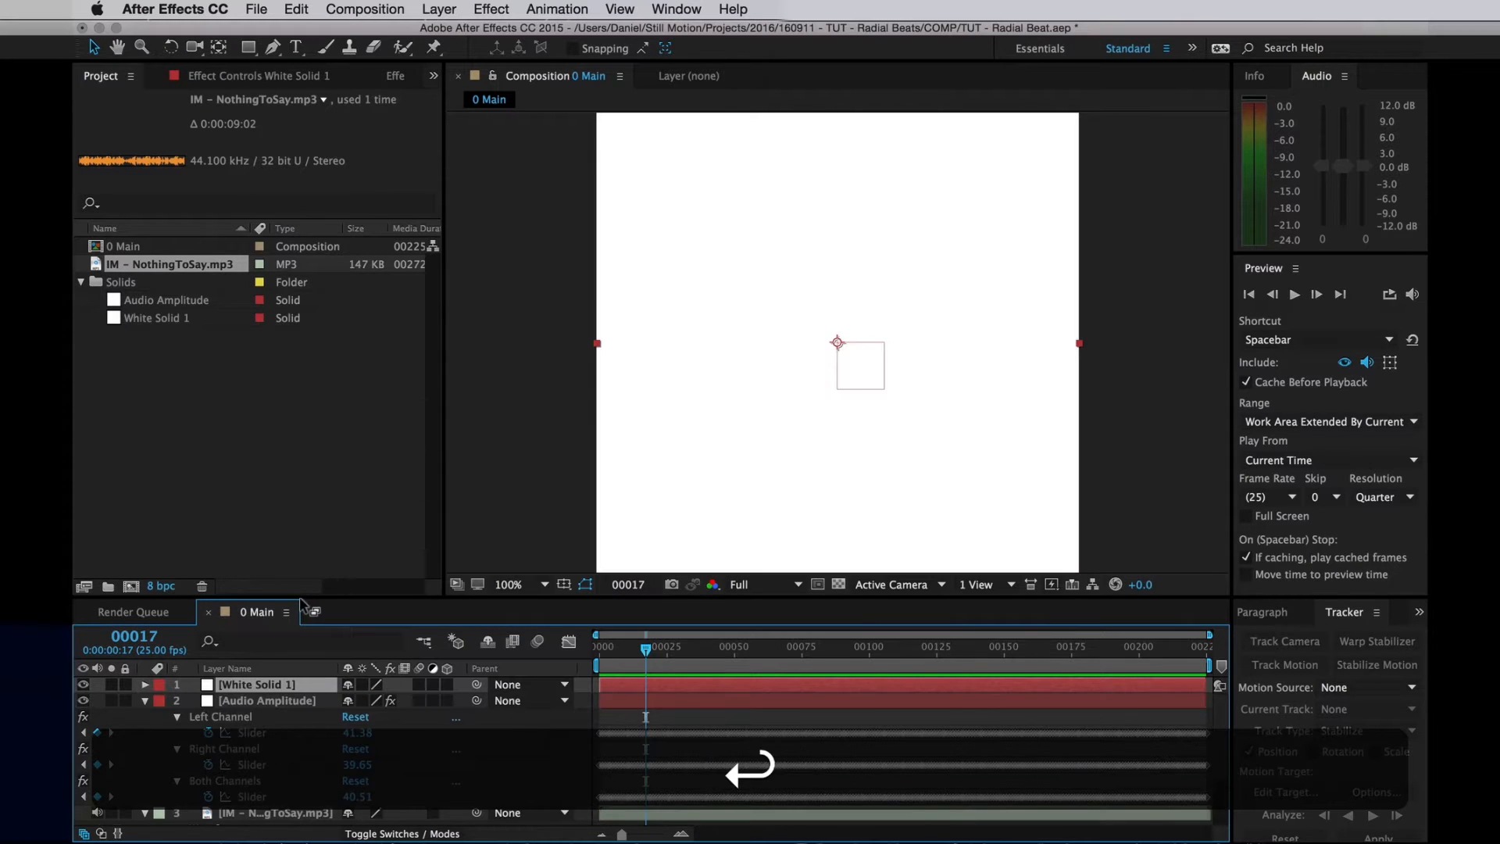
Drive the solid's opacity by the Both Channels slider *2.5 and preview the flicker
click(144, 684)
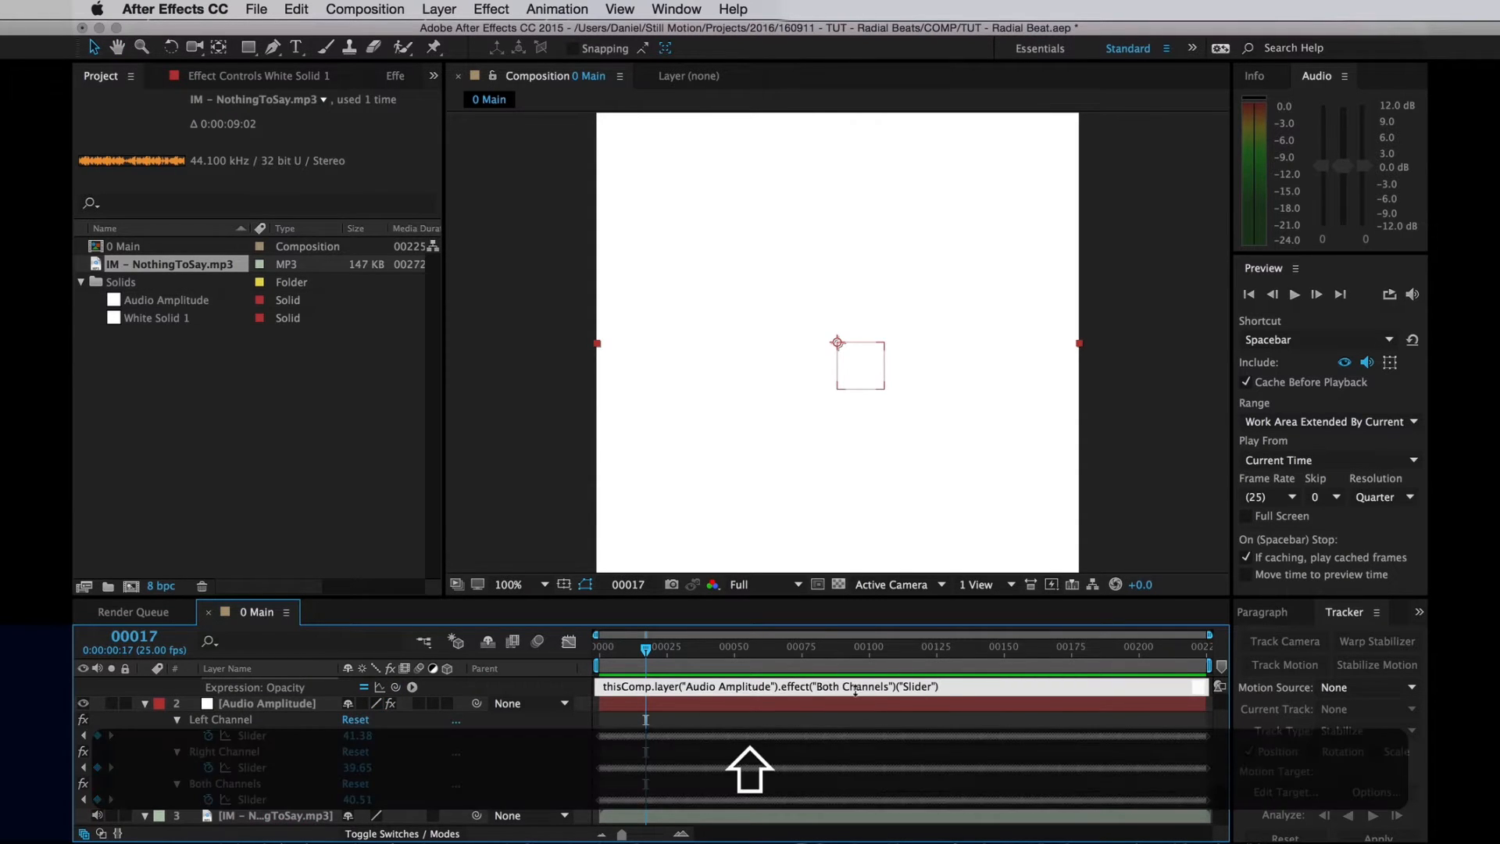
text(*2.5)
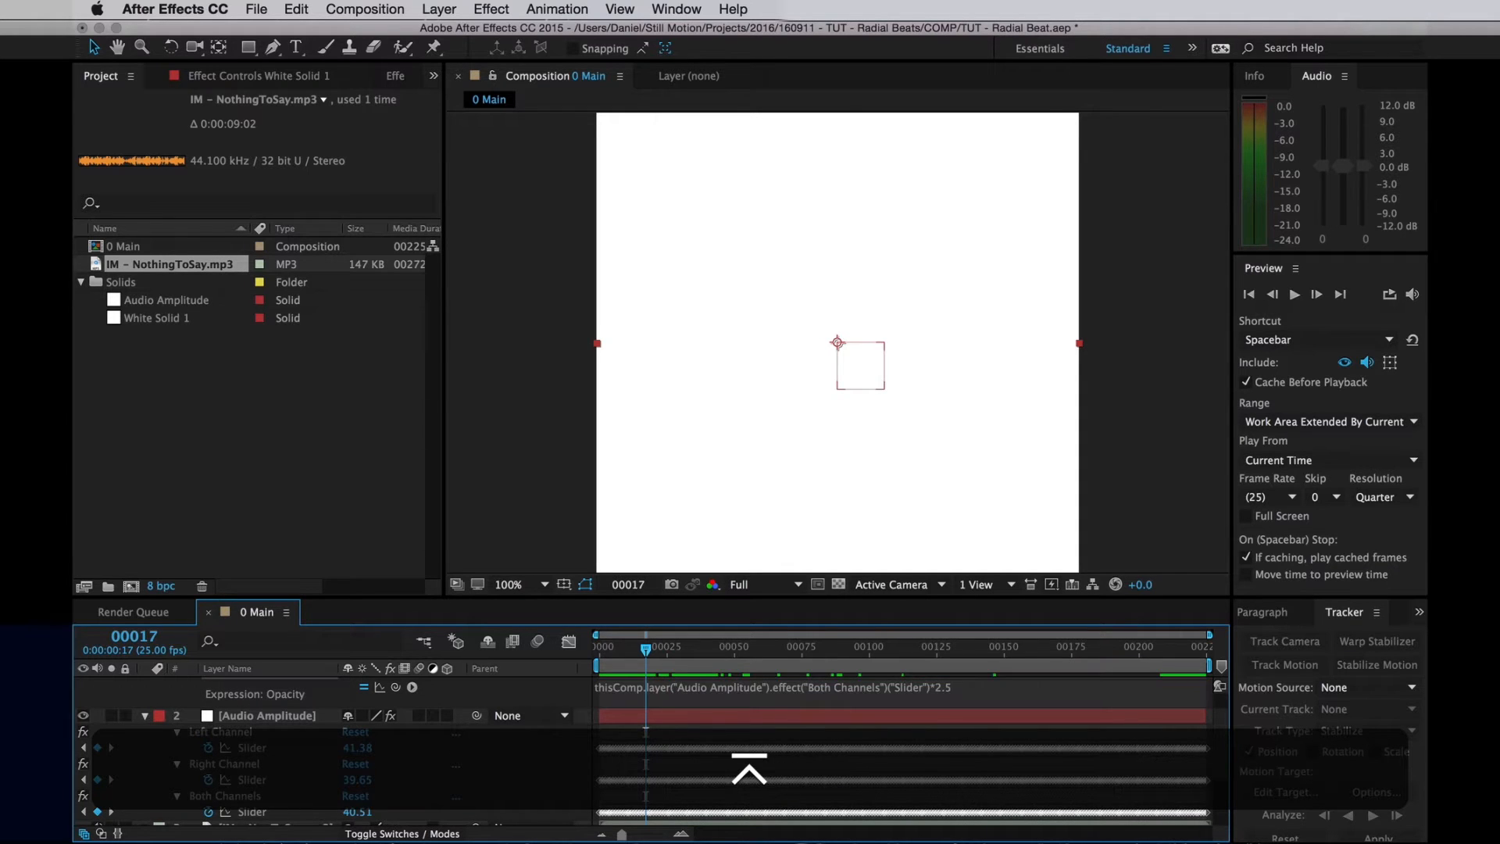
click(697, 645)
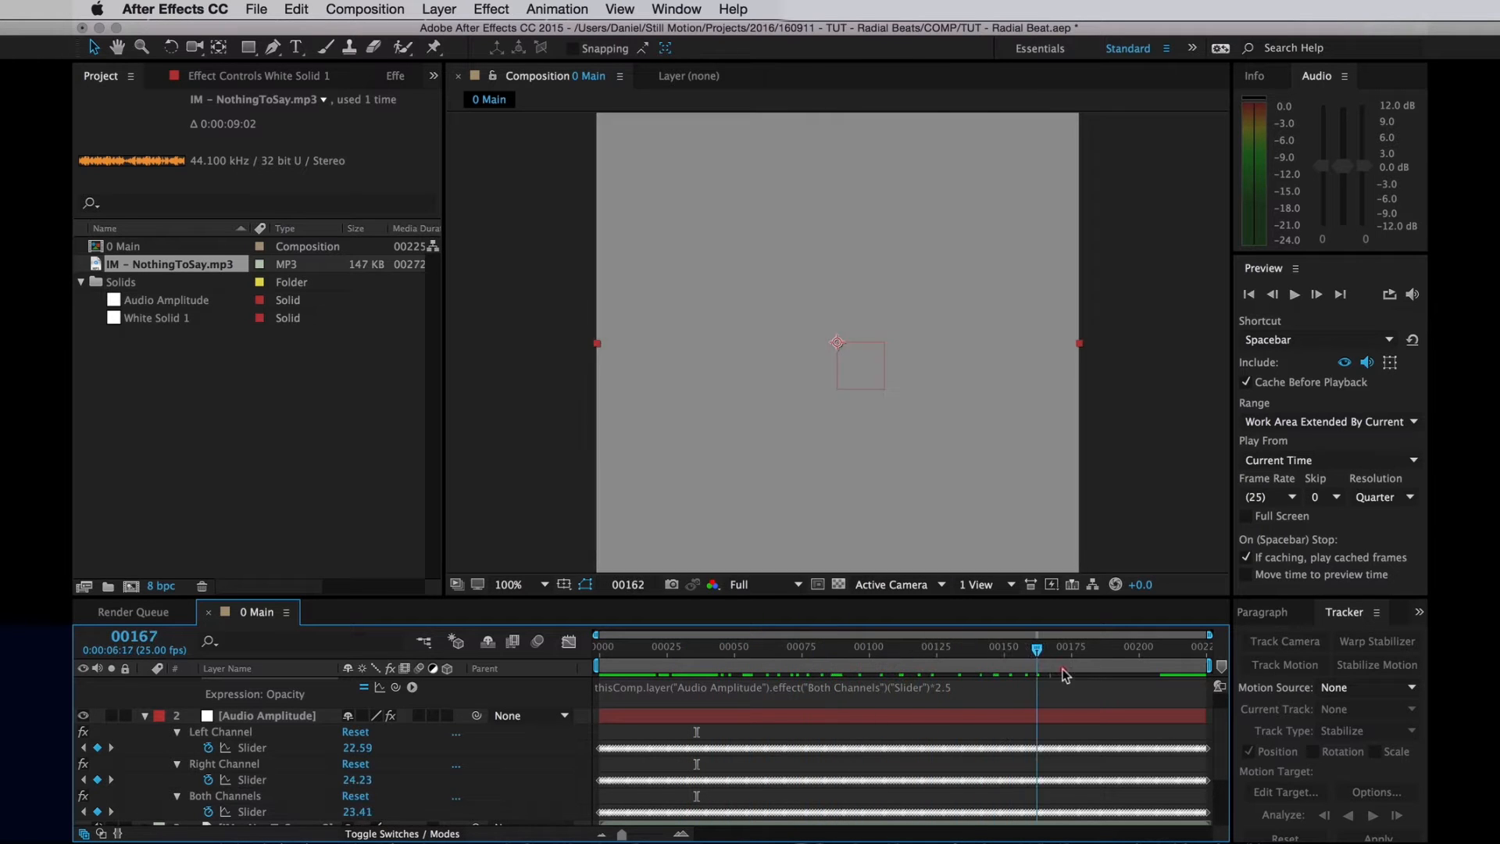
key(home)
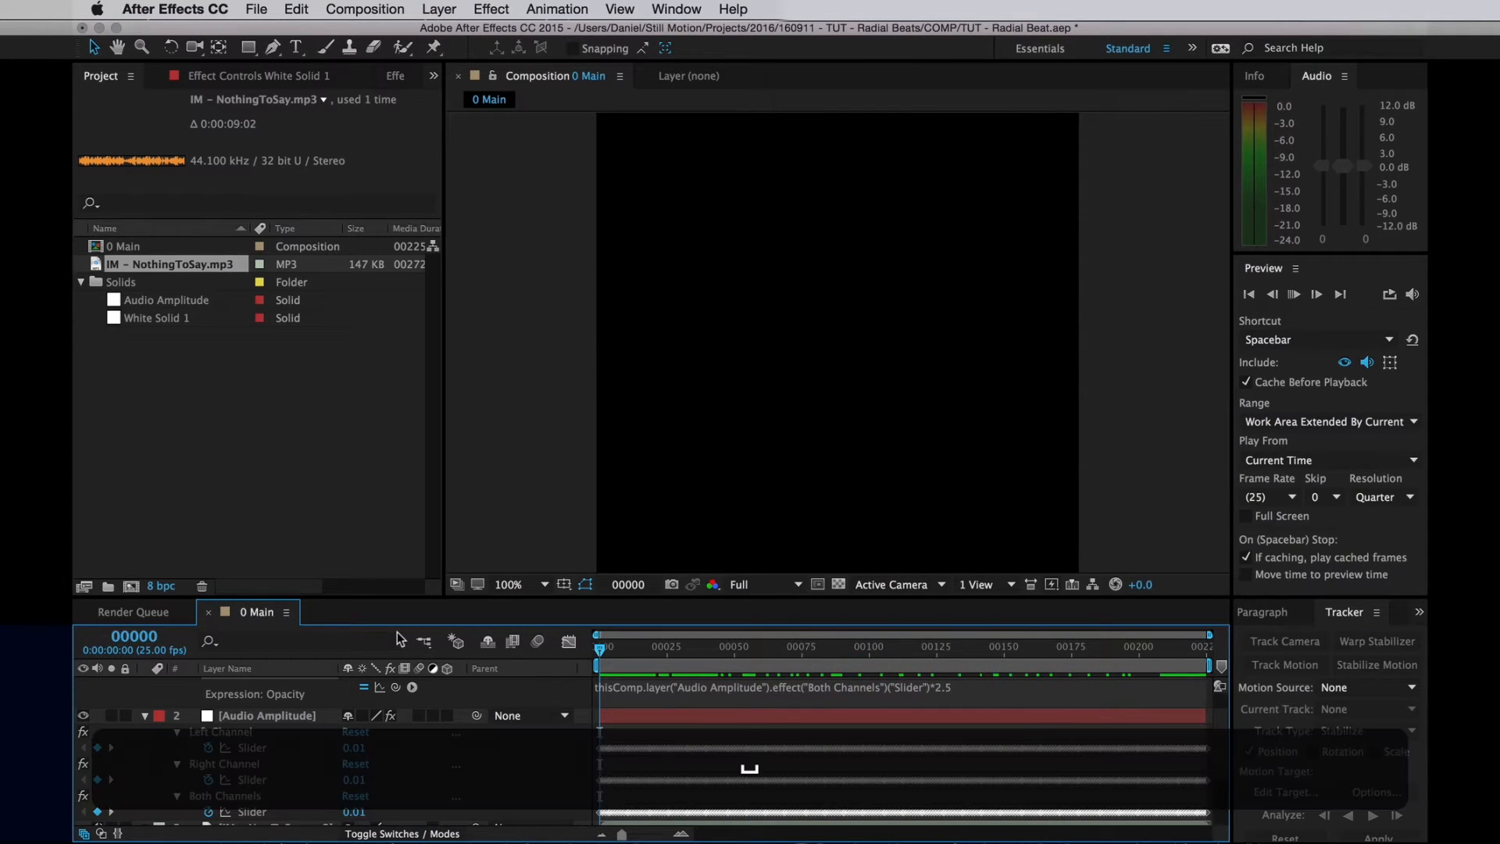
key(space)
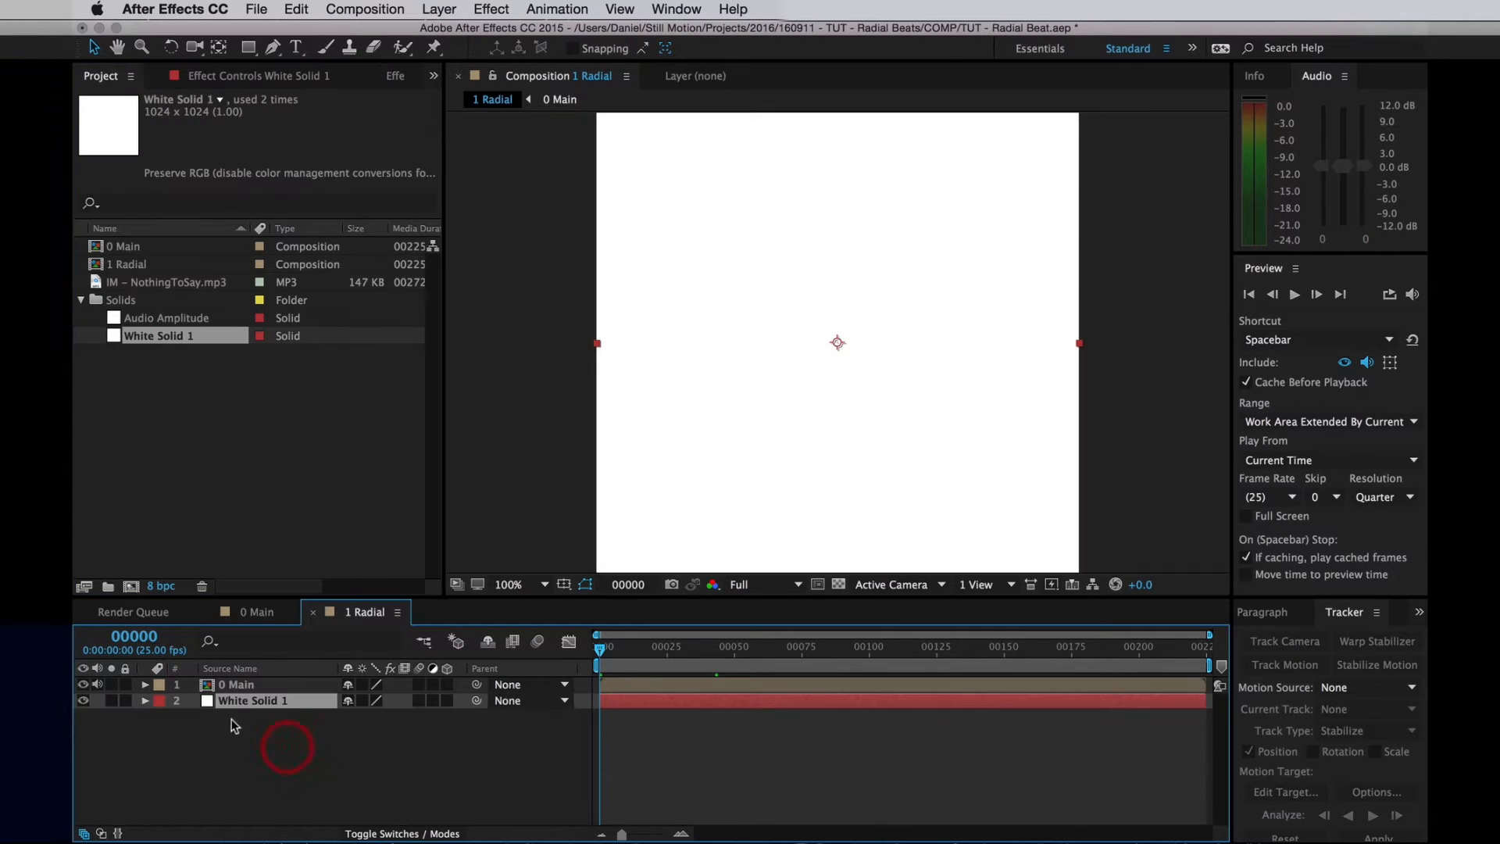
Select White Solid 1 in 1 Radial and start a command search
click(111, 685)
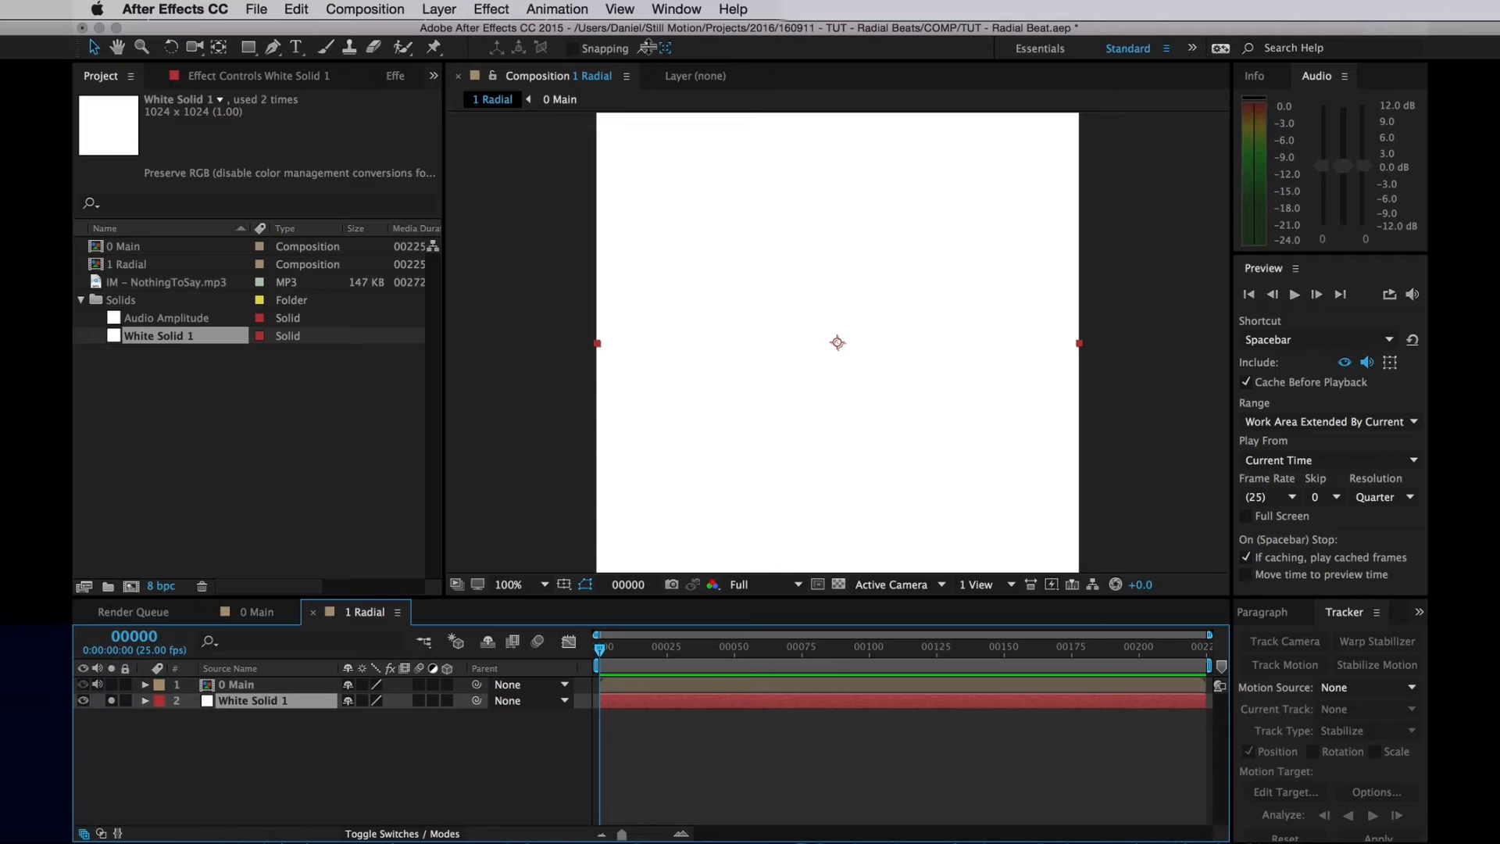
click(733, 9)
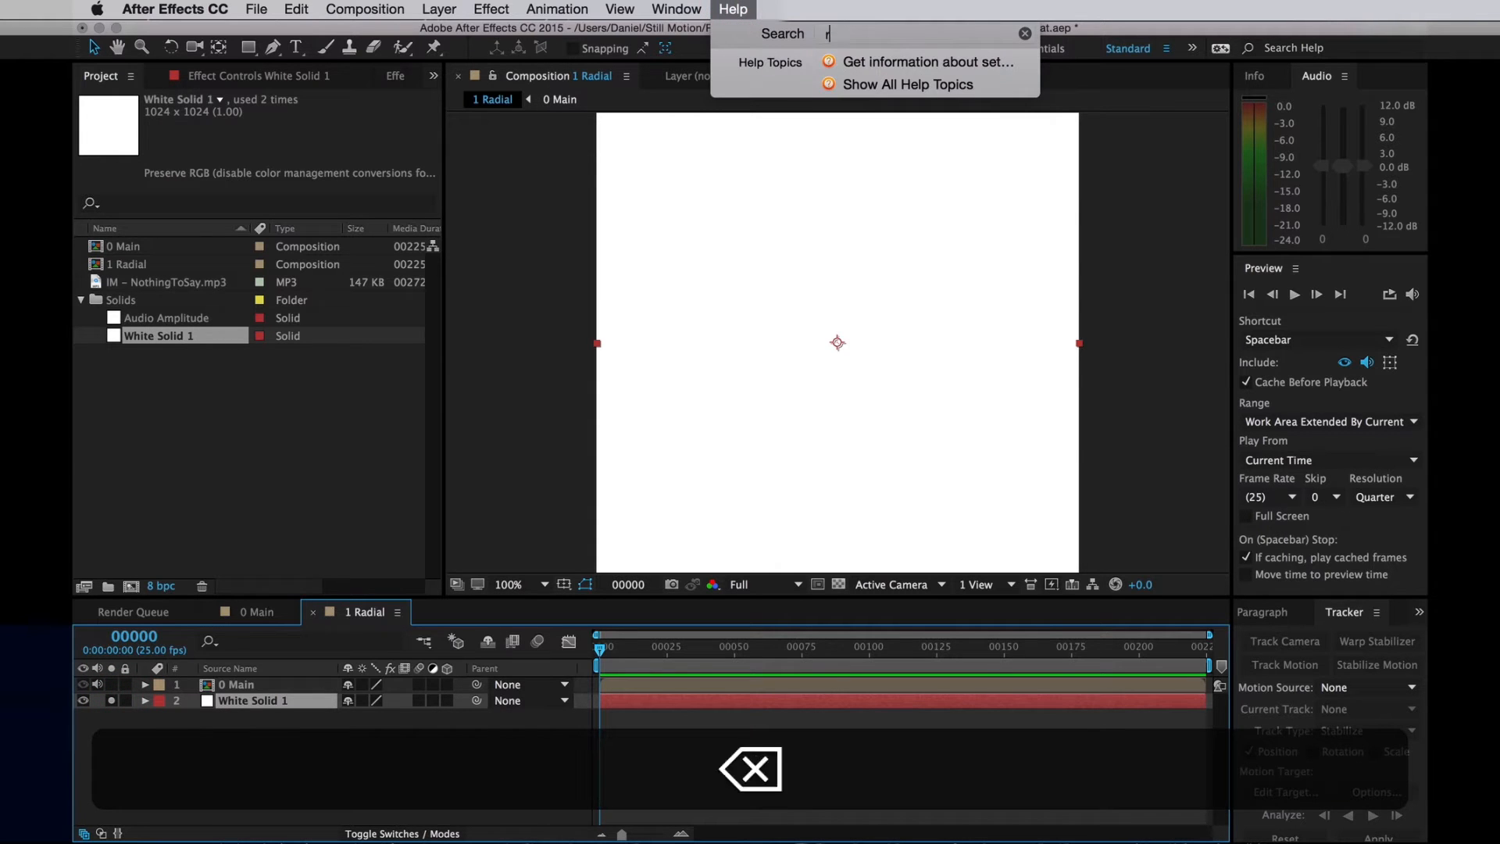
Apply a radial Gradient Ramp centred at 512,512 with swapped colours to White Solid 1
click(490, 10)
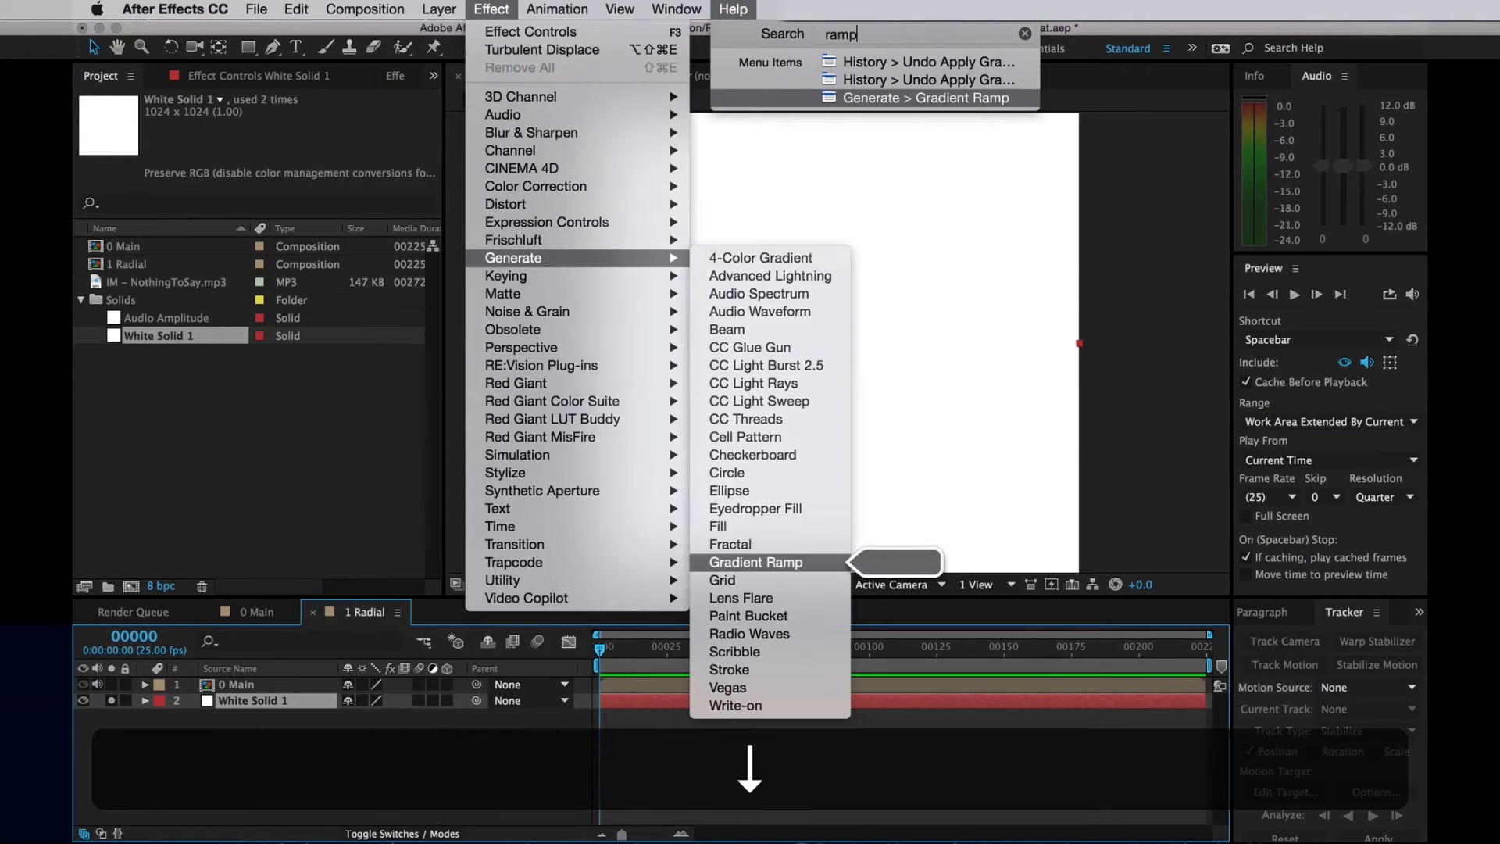
click(754, 560)
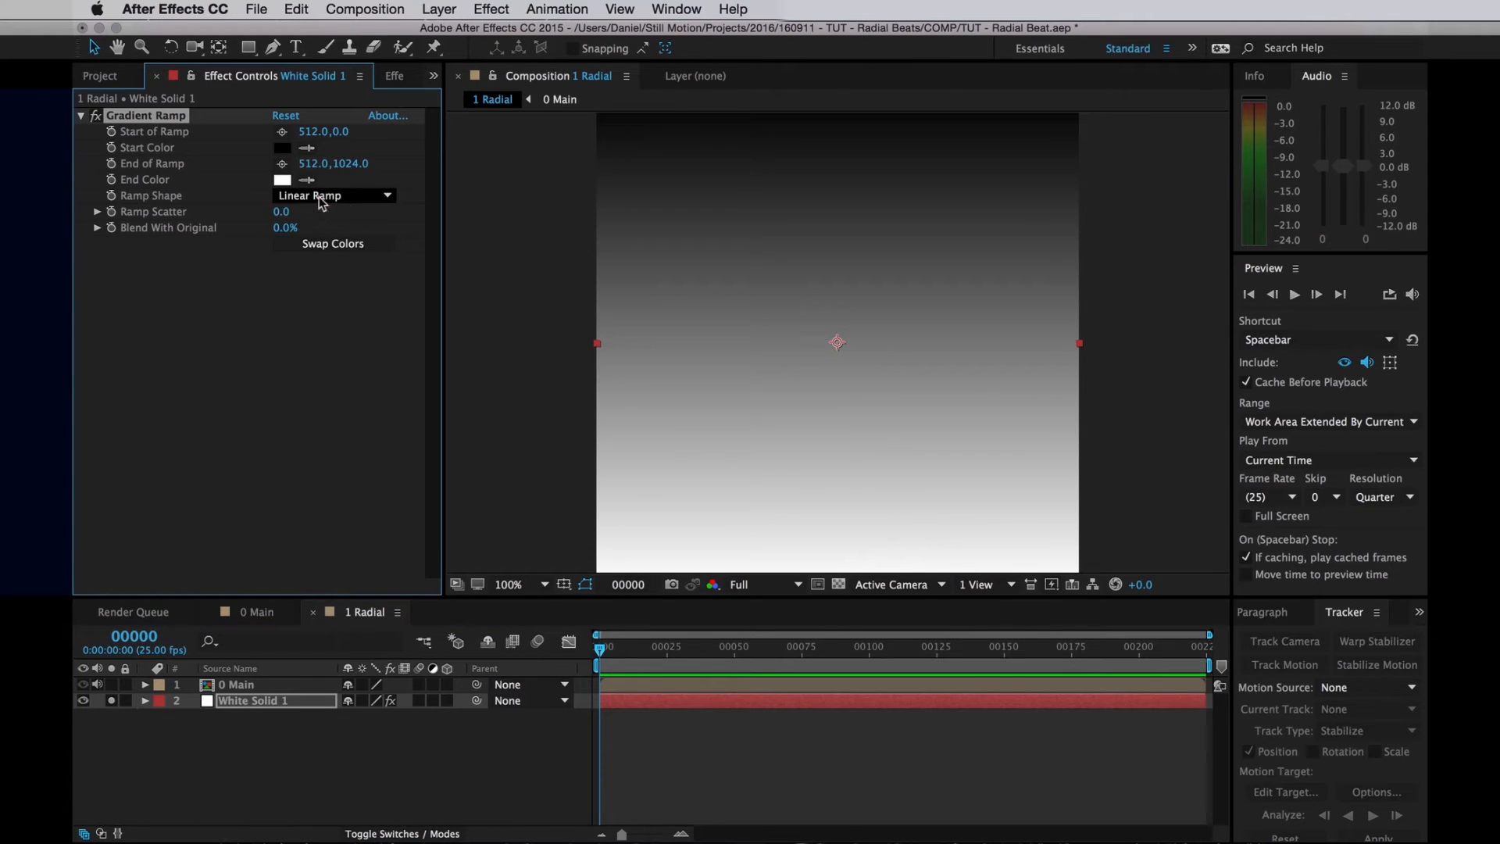
click(334, 195)
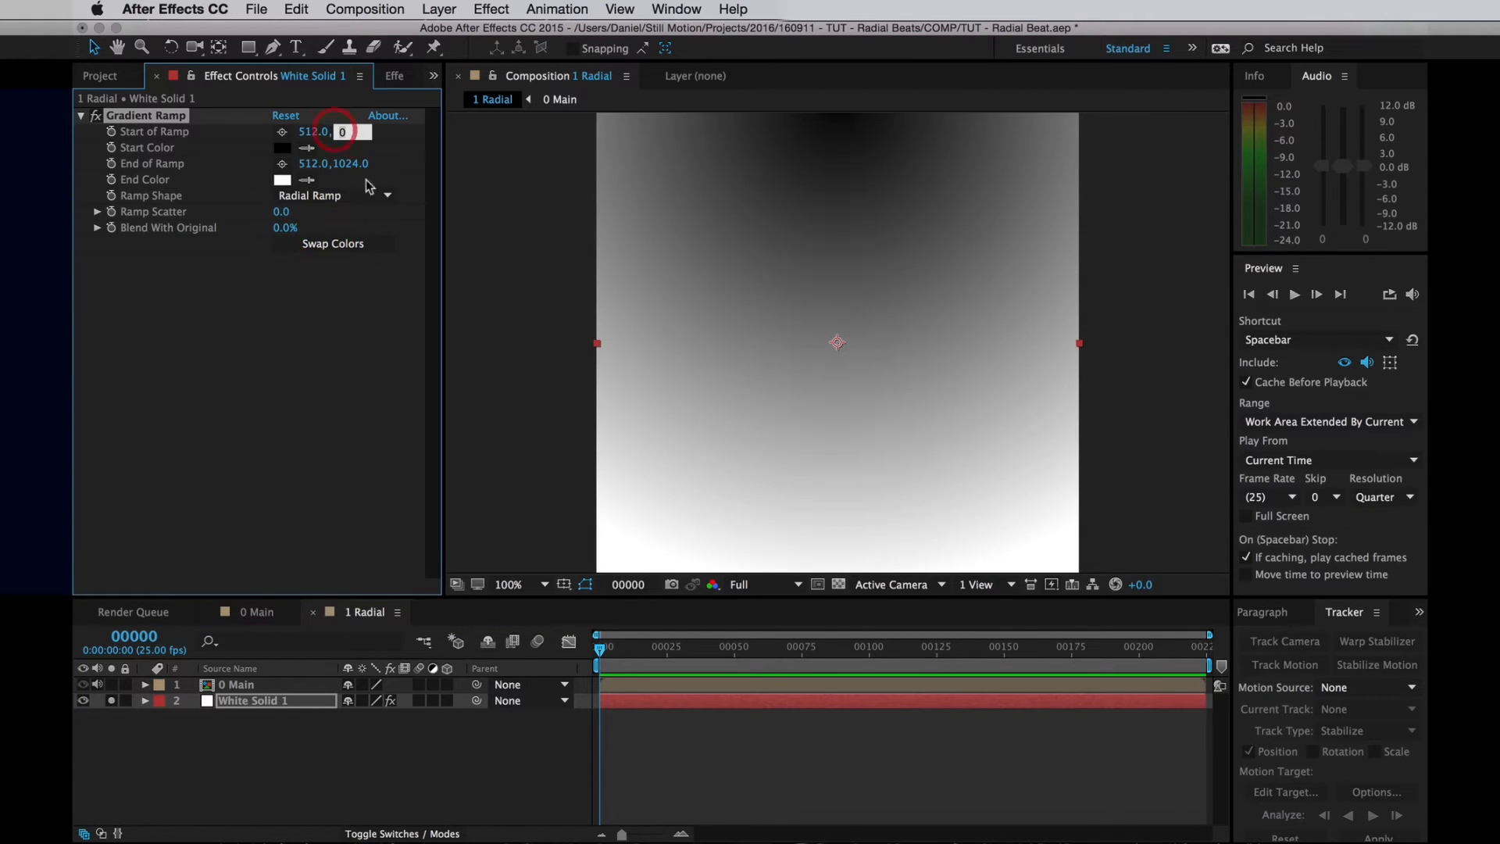
key(cmd+v)
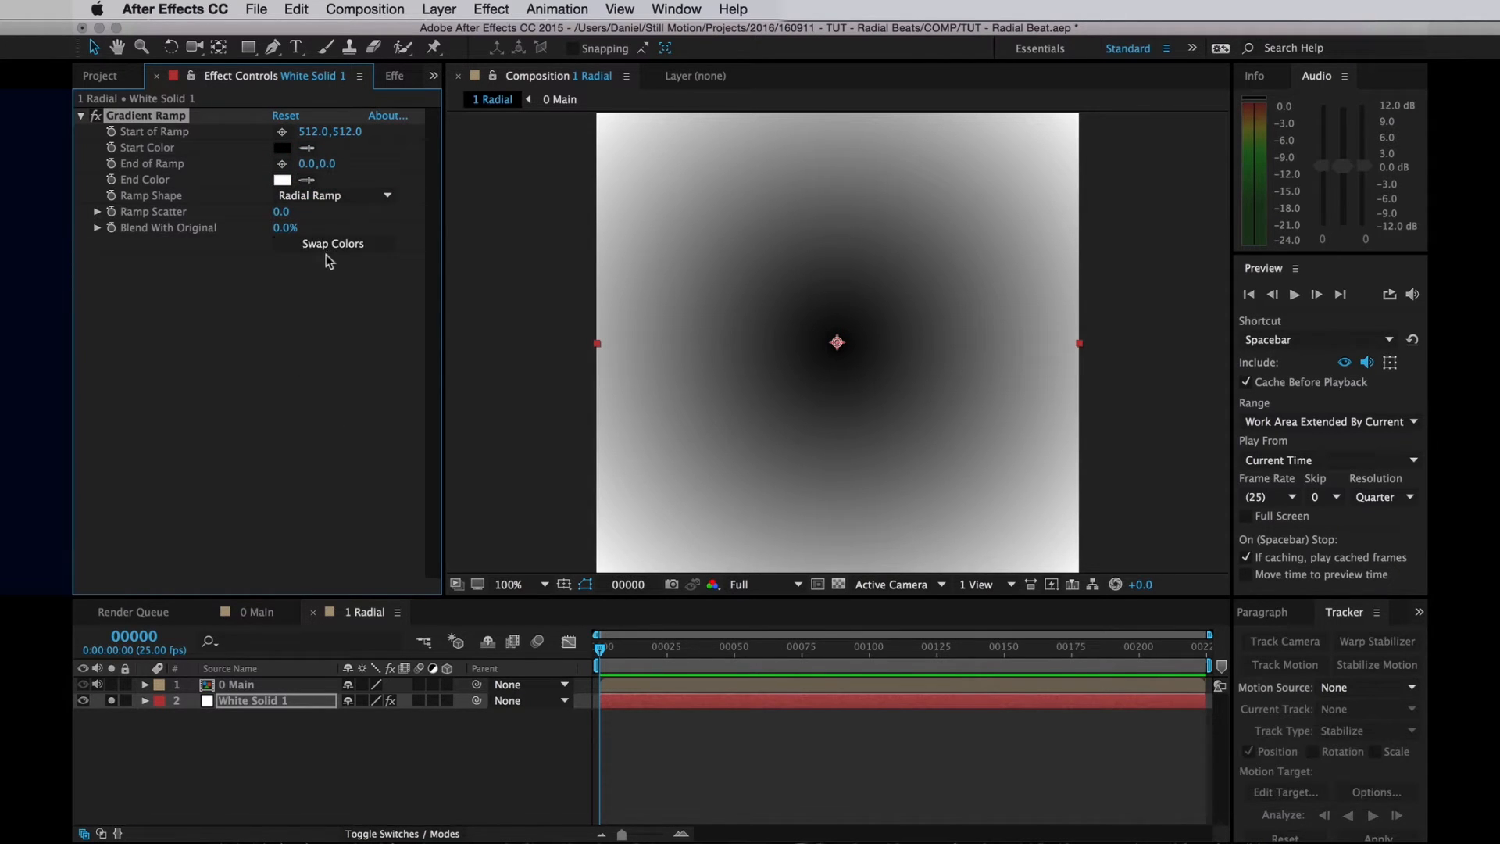
click(332, 244)
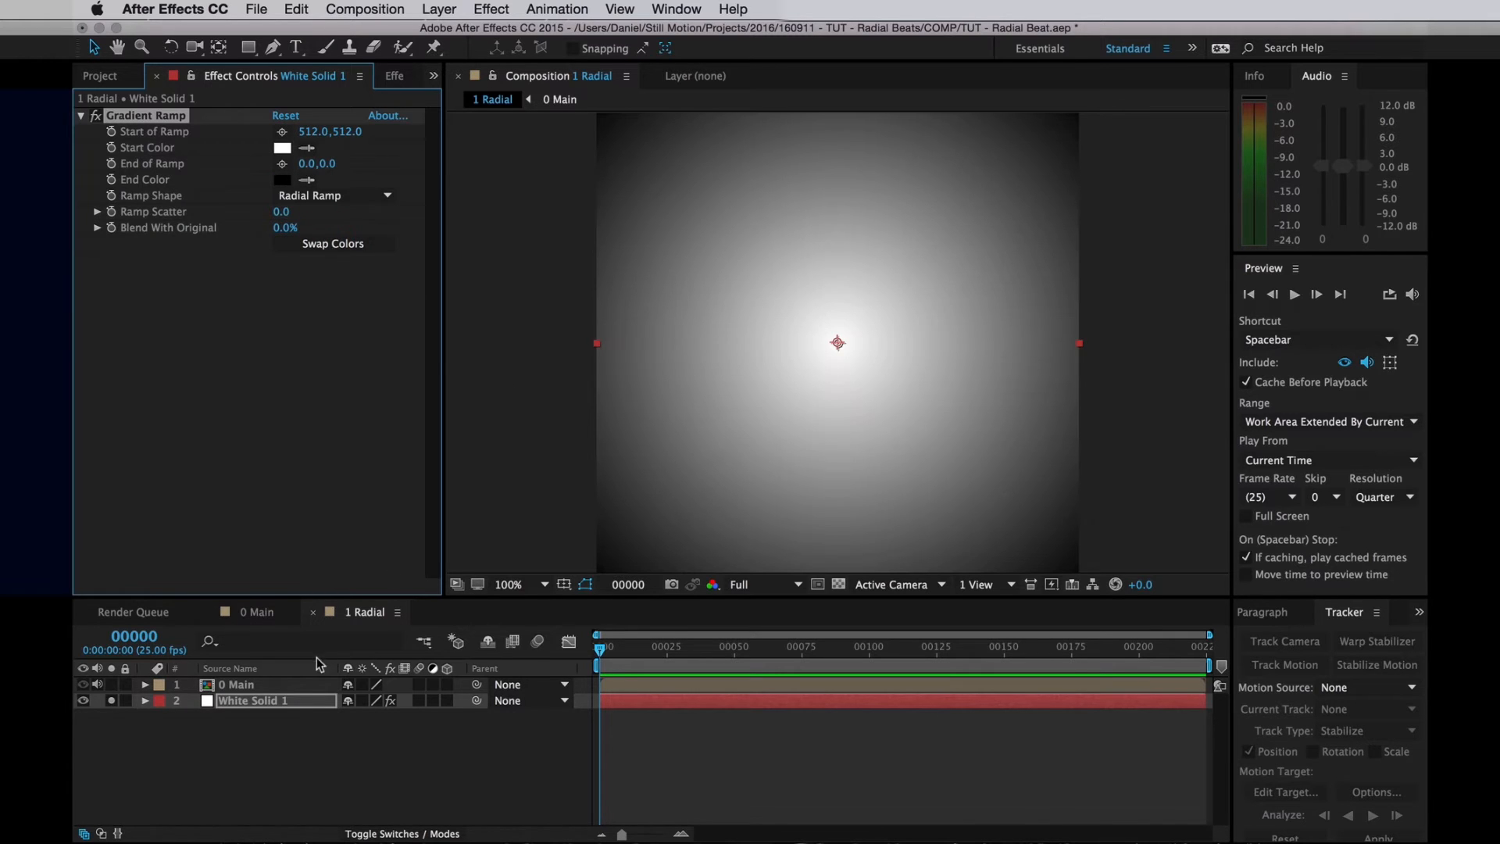
Pre-compose the gradient solid into a comp named Gradien and select 0 Main
key(shift+cmd+c)
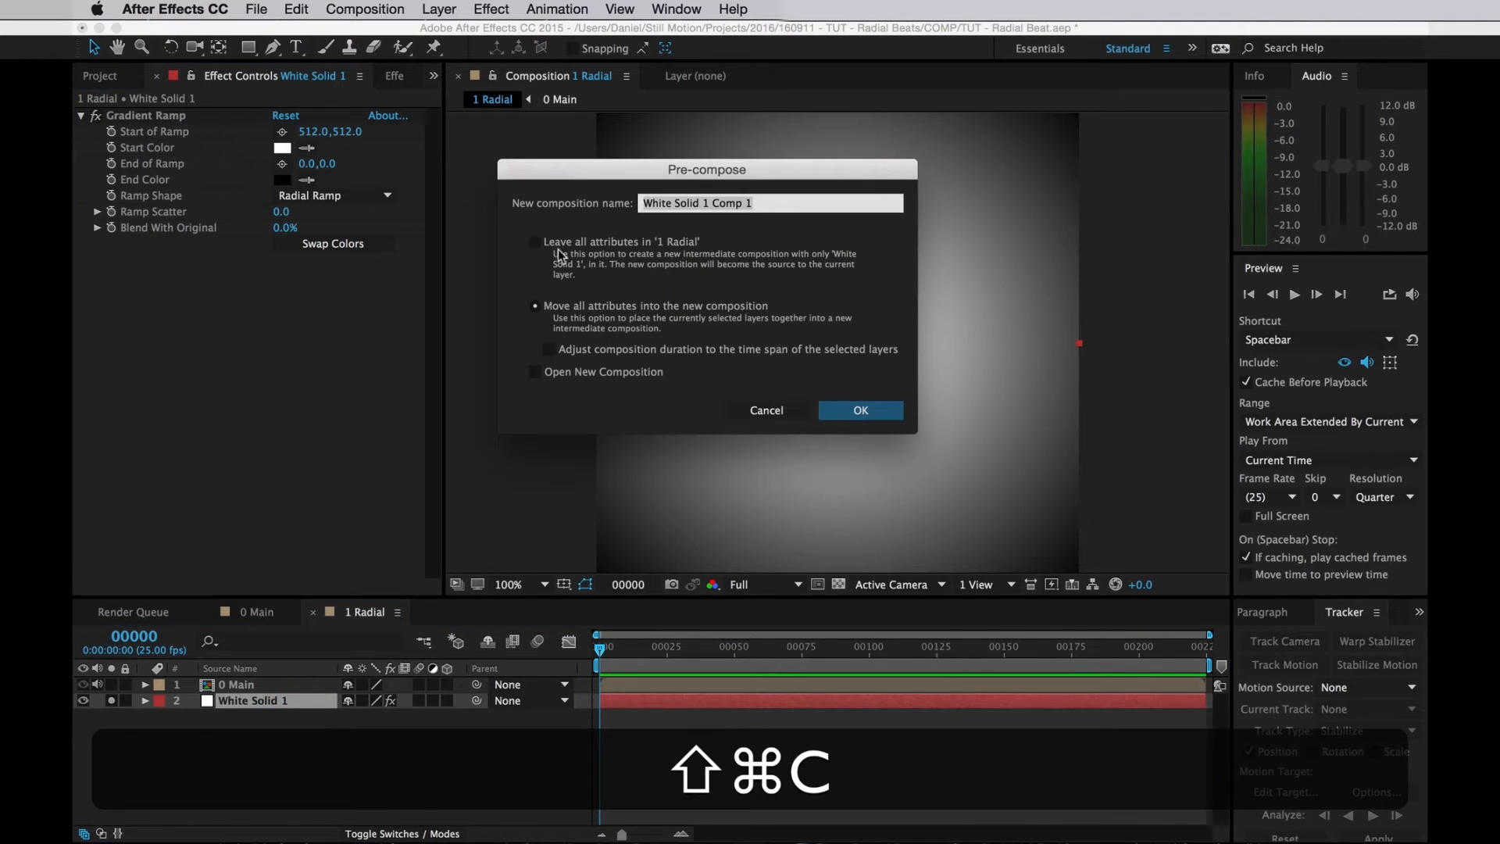
click(535, 306)
text(G)
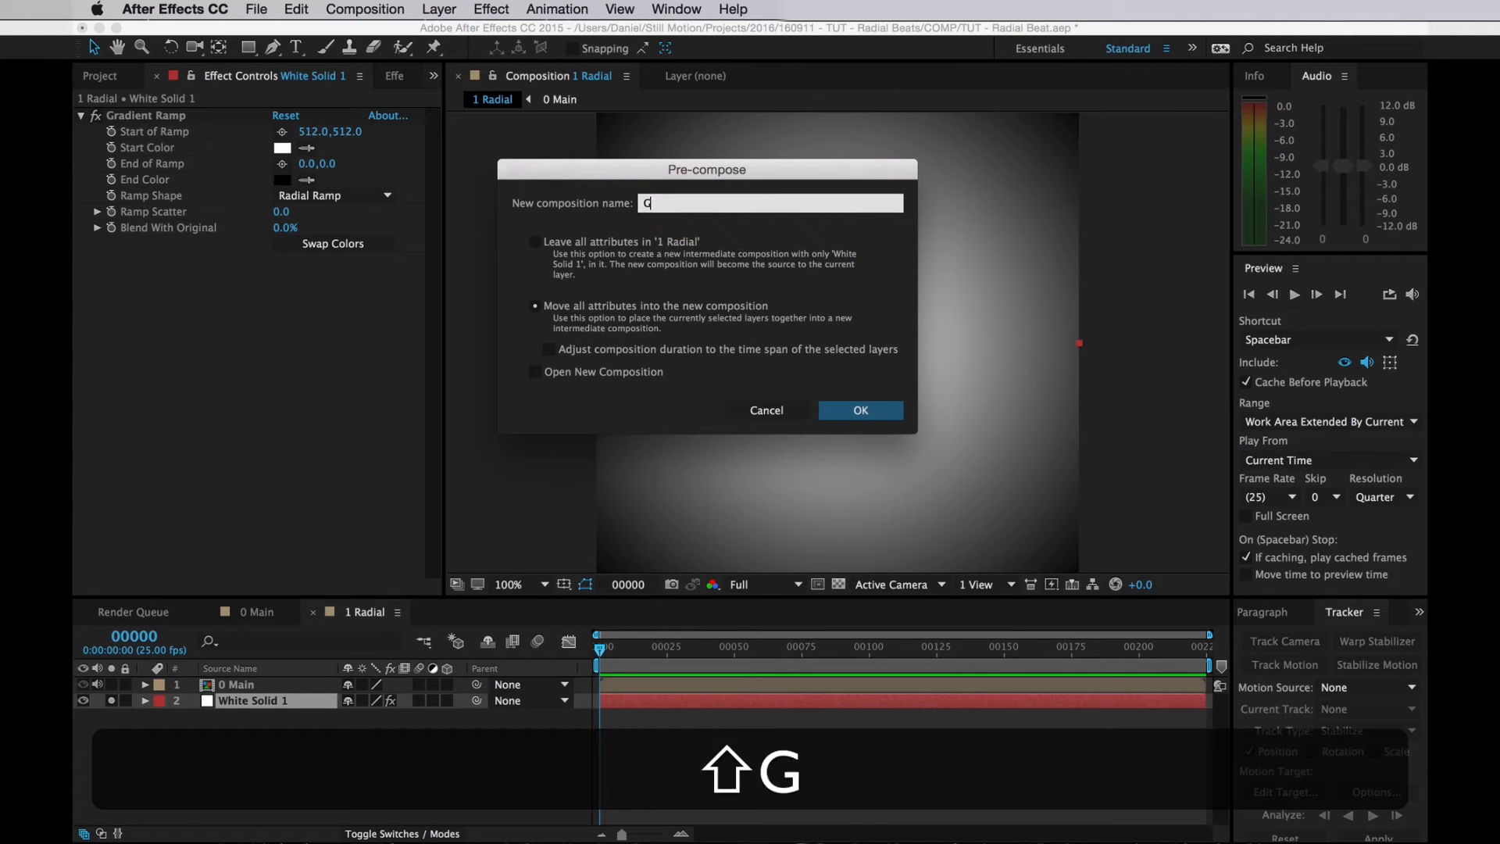
click(858, 410)
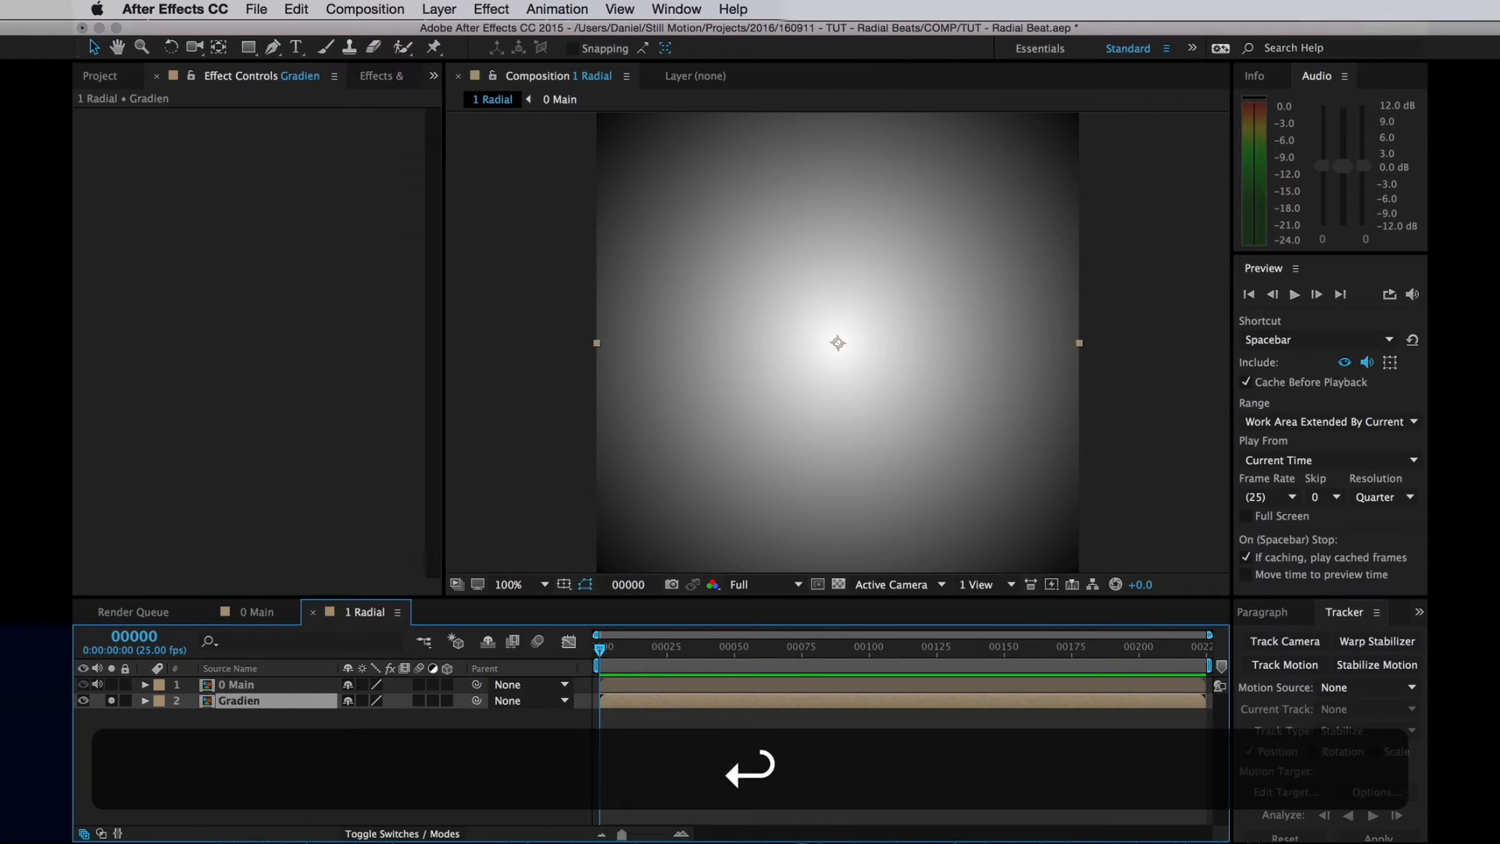
click(84, 700)
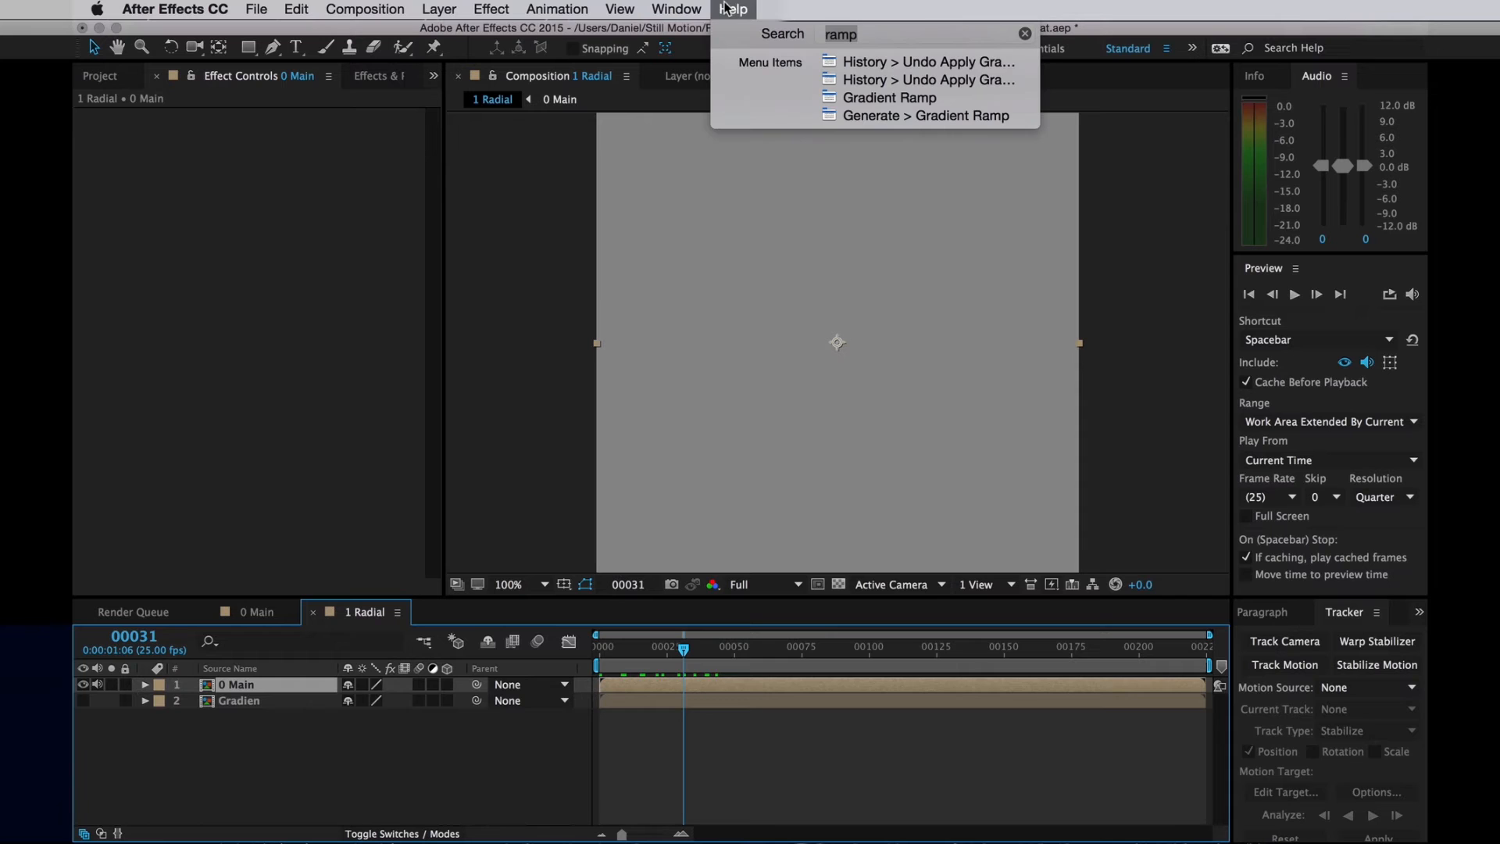
Apply Time Displacement to 0 Main using Gradien as the map and preview the ripples
click(295, 9)
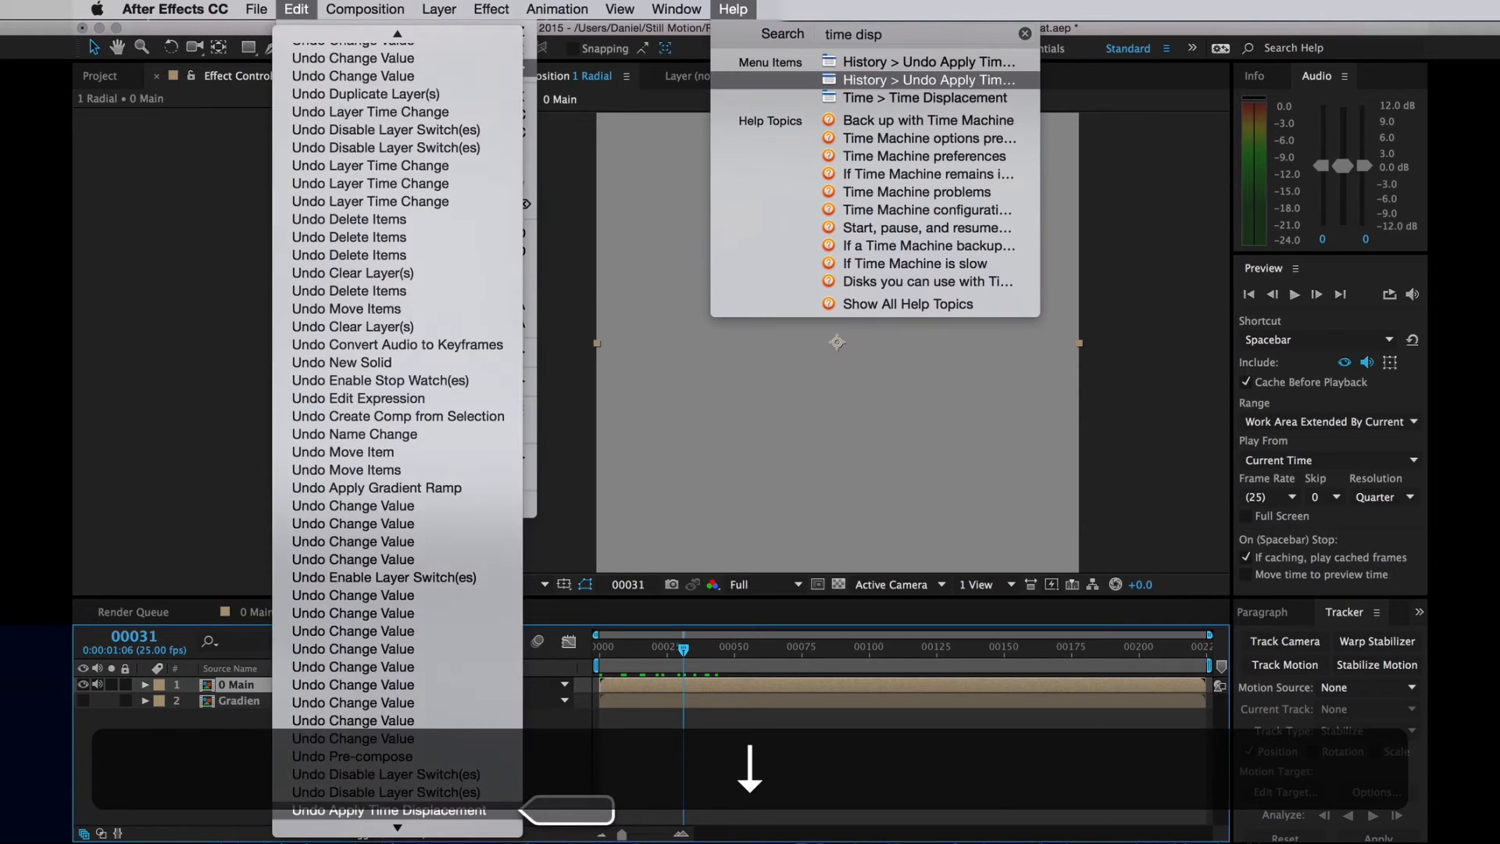
click(489, 10)
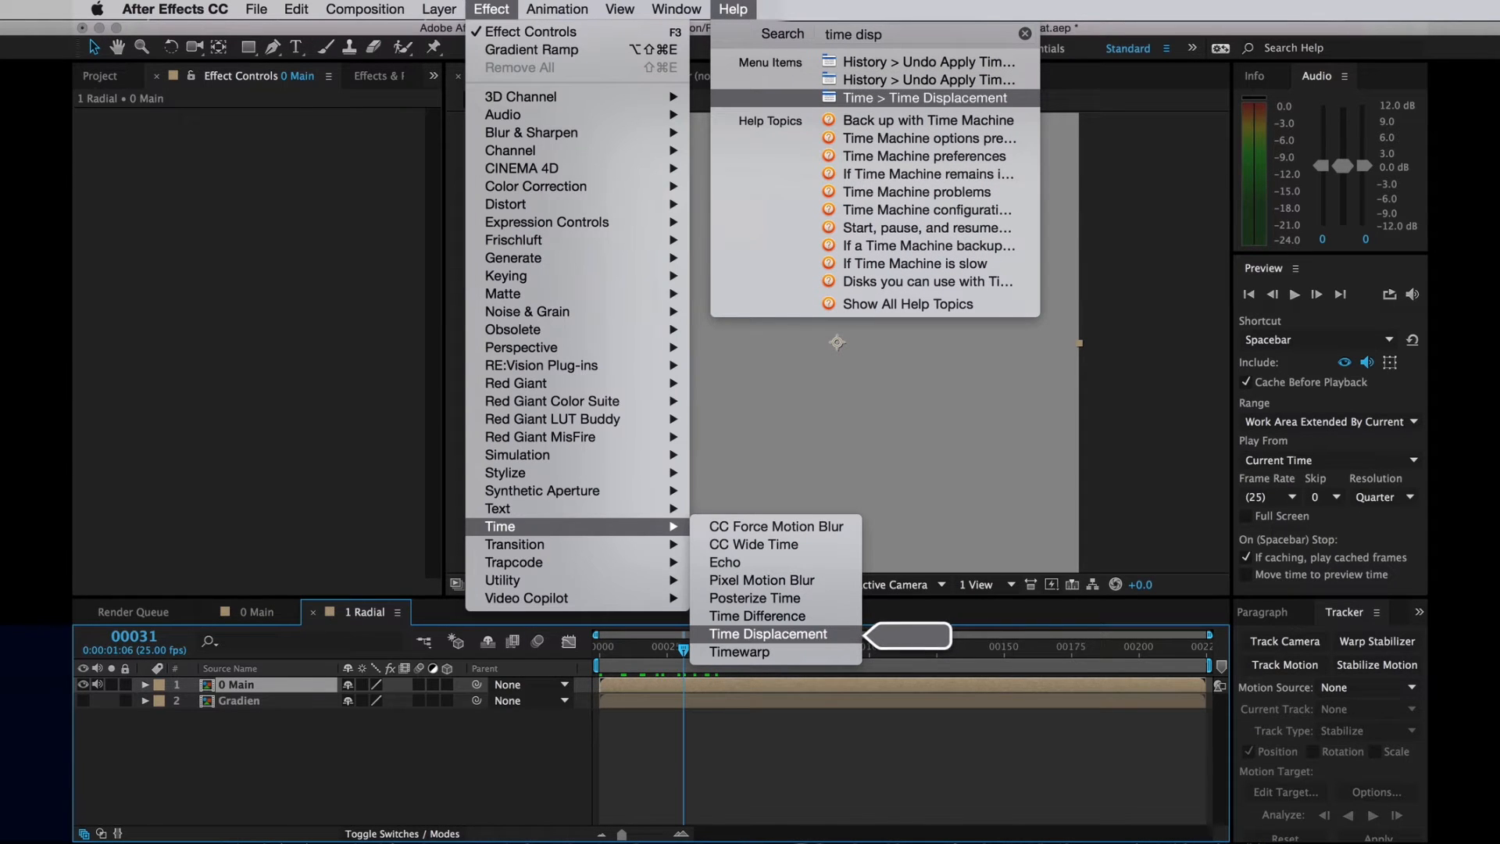
click(767, 633)
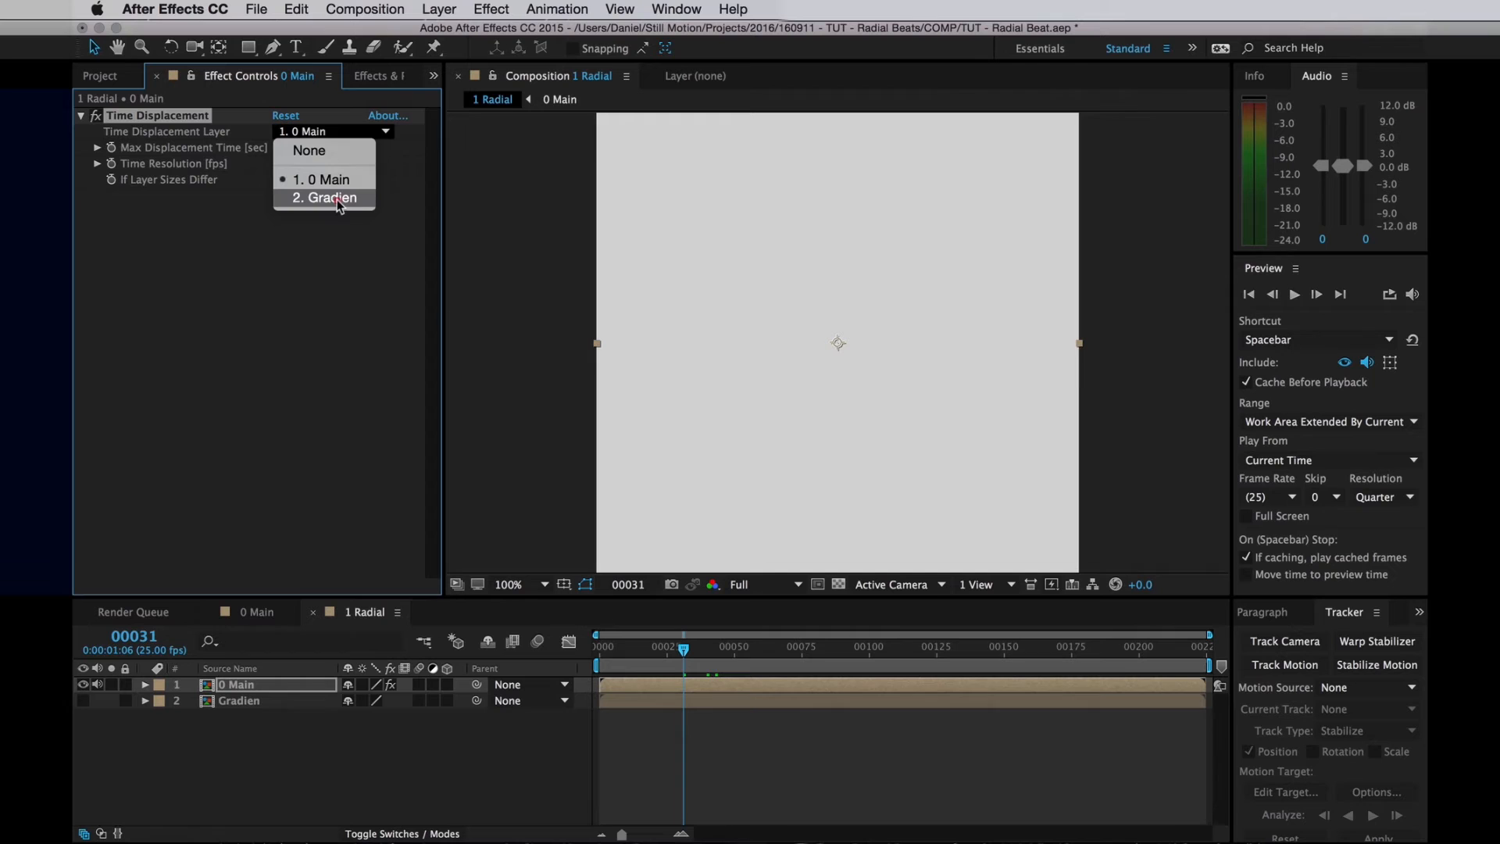
click(335, 199)
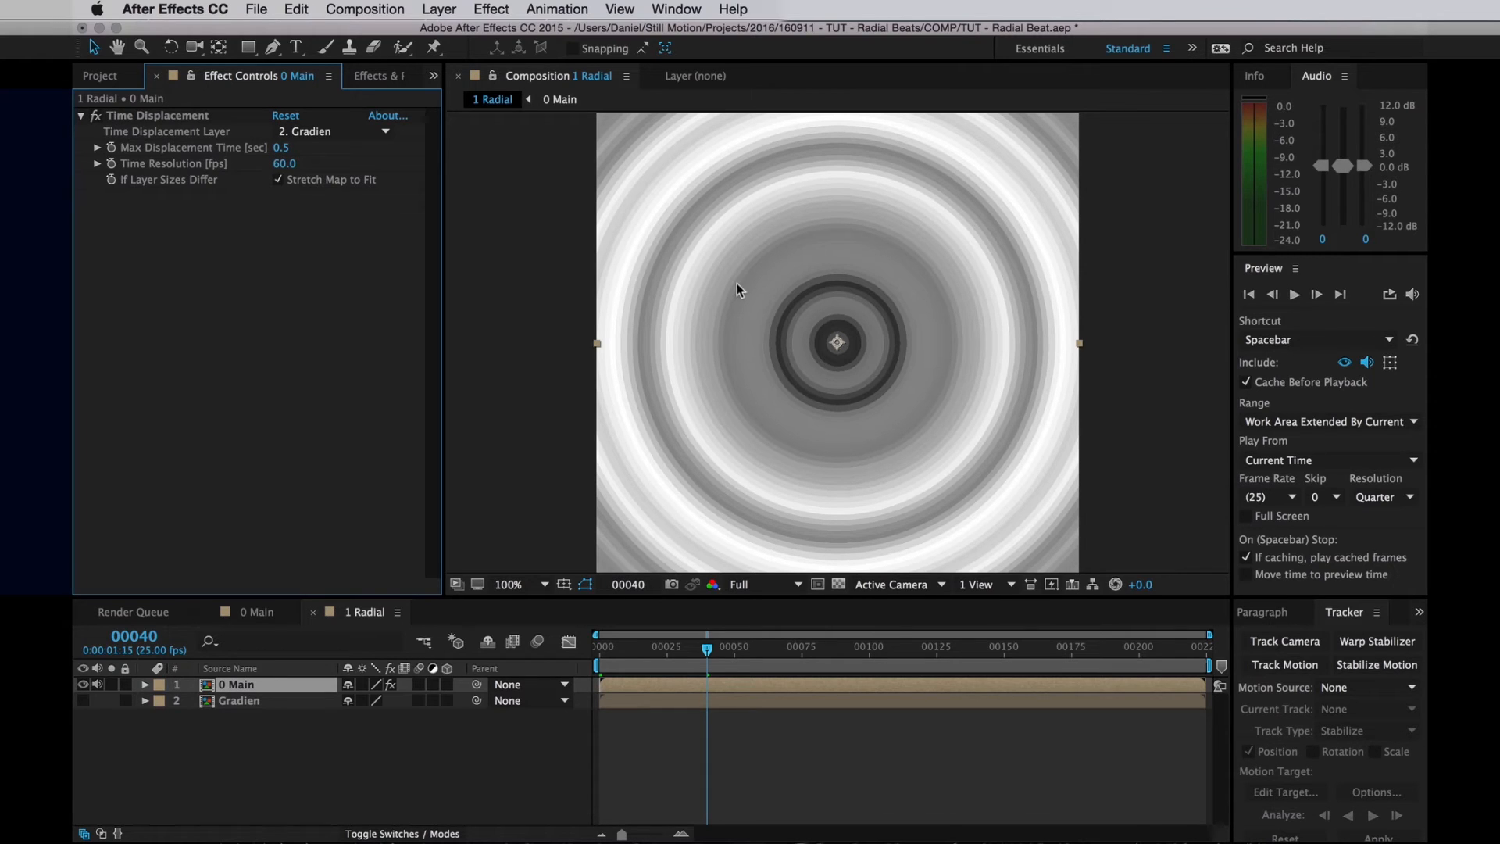
mouse_move(710, 314)
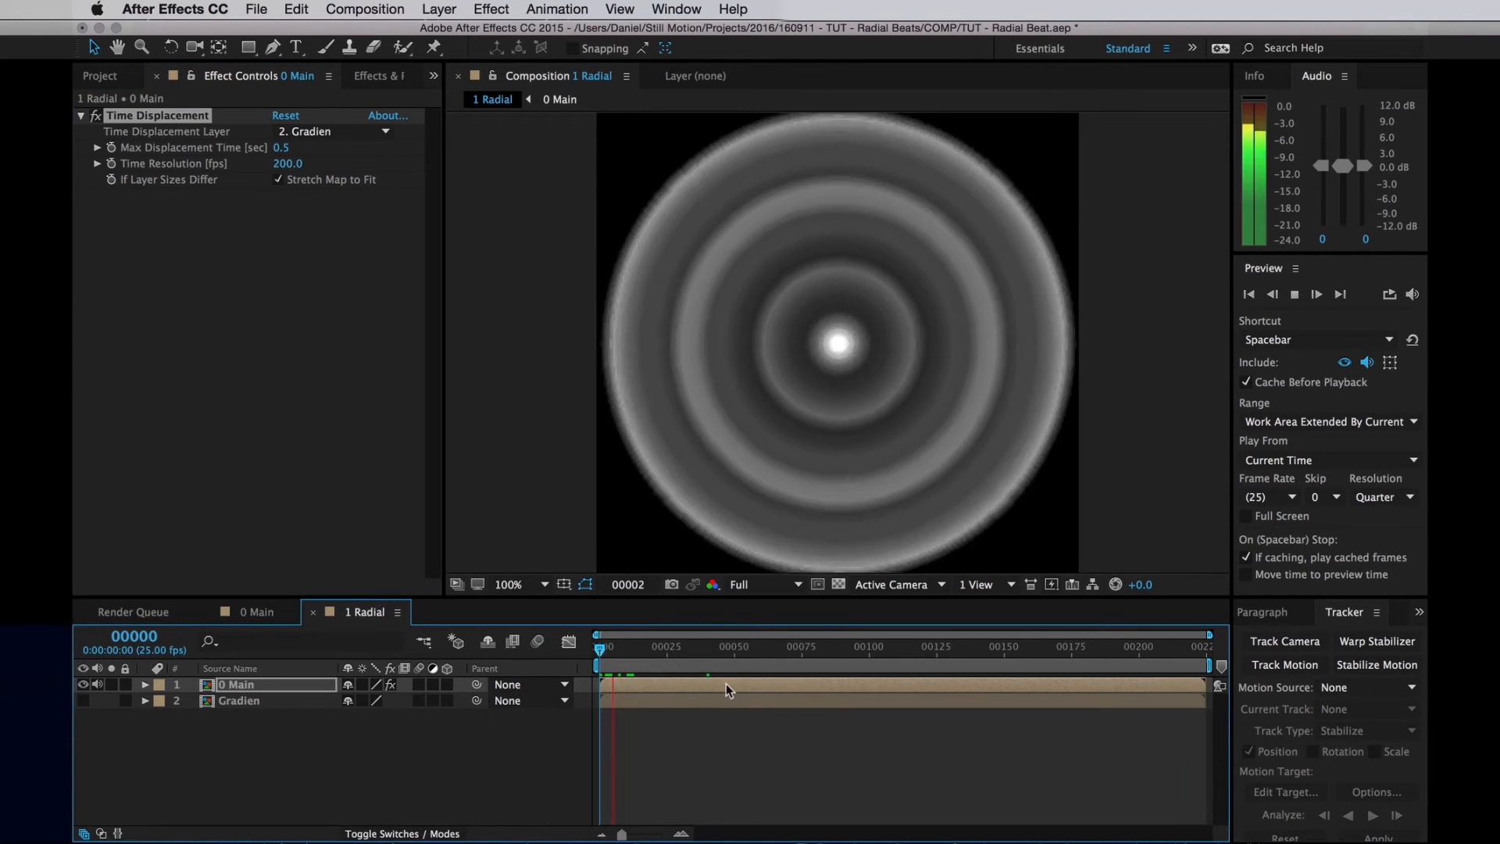
click(741, 667)
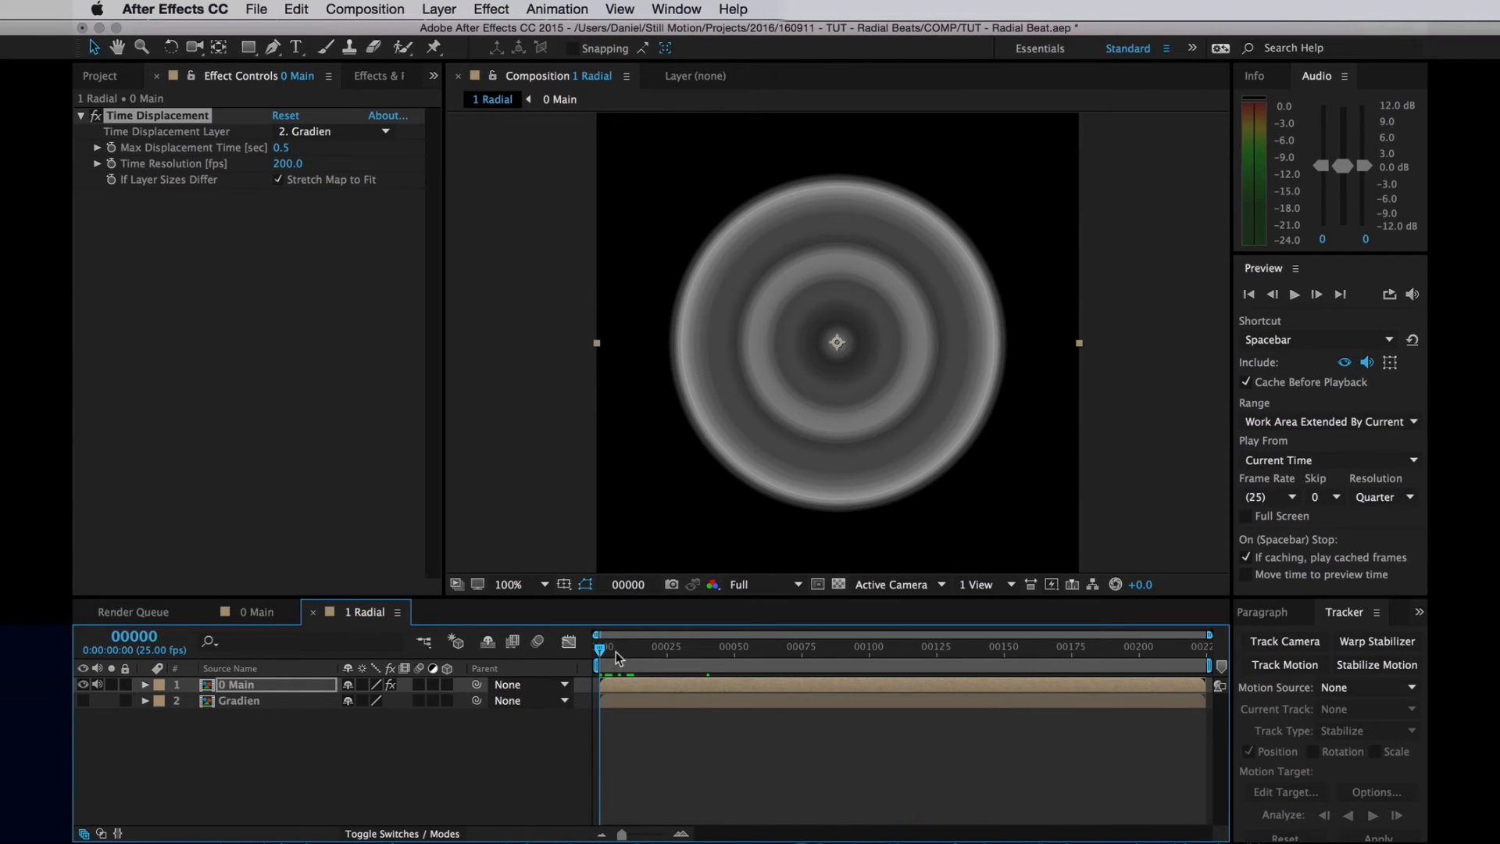
mouse_move(671, 820)
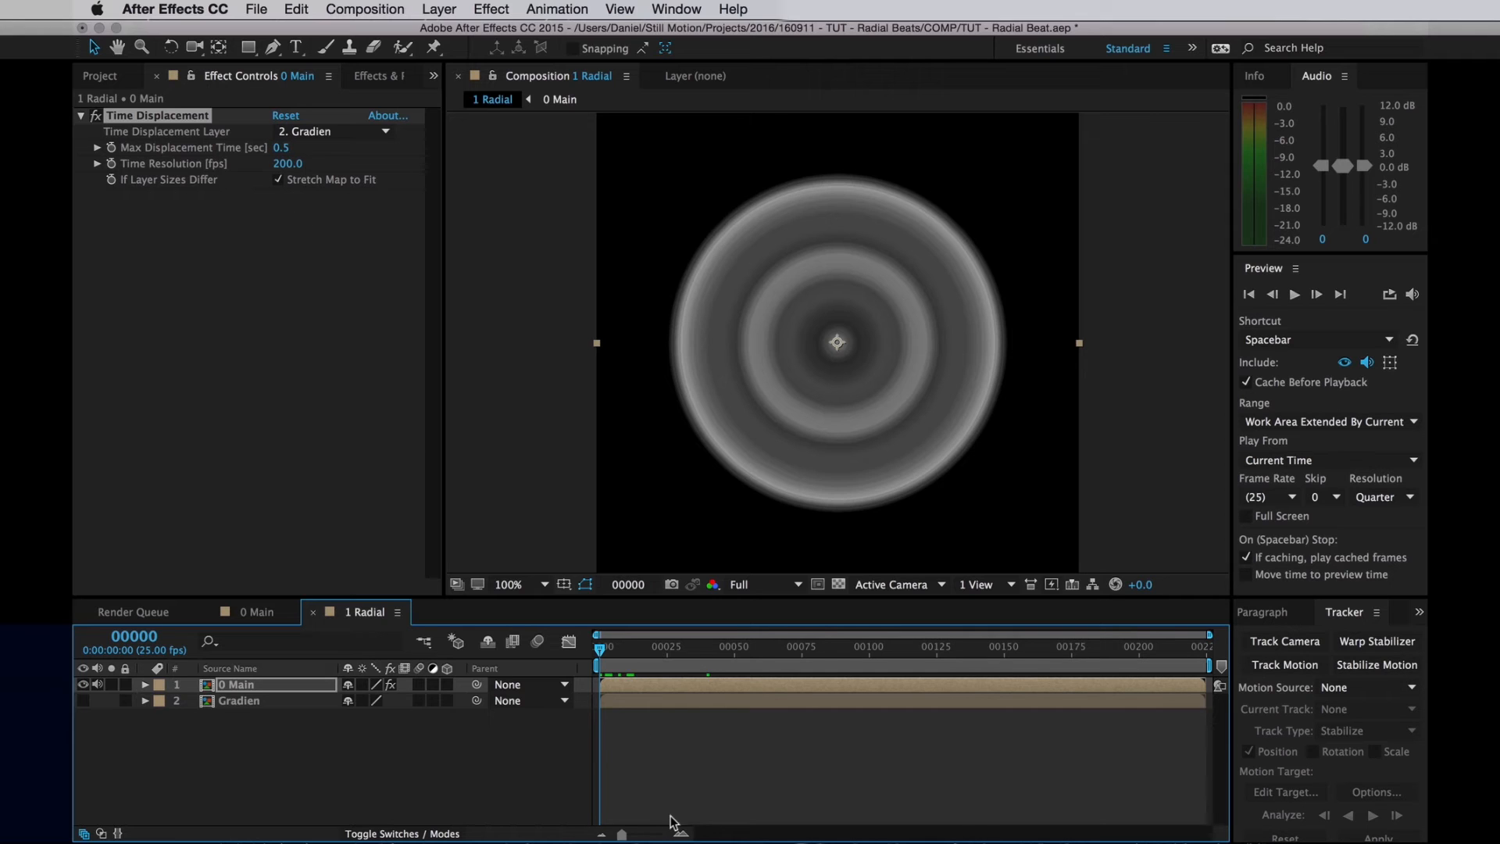
Zoom the timeline to the first frames and collapse Solids in the Project panel
click(675, 659)
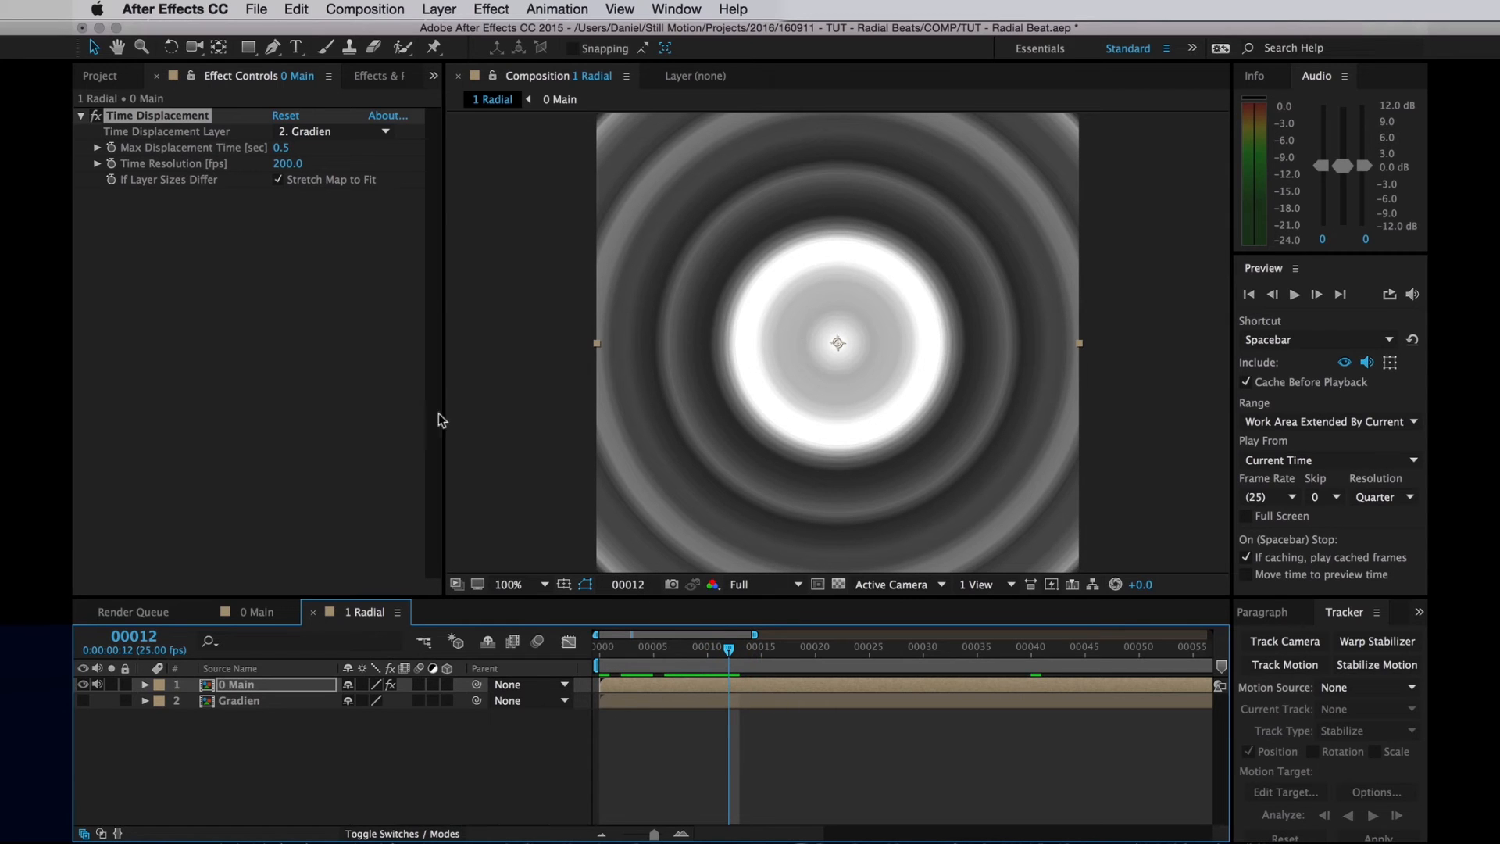
click(100, 75)
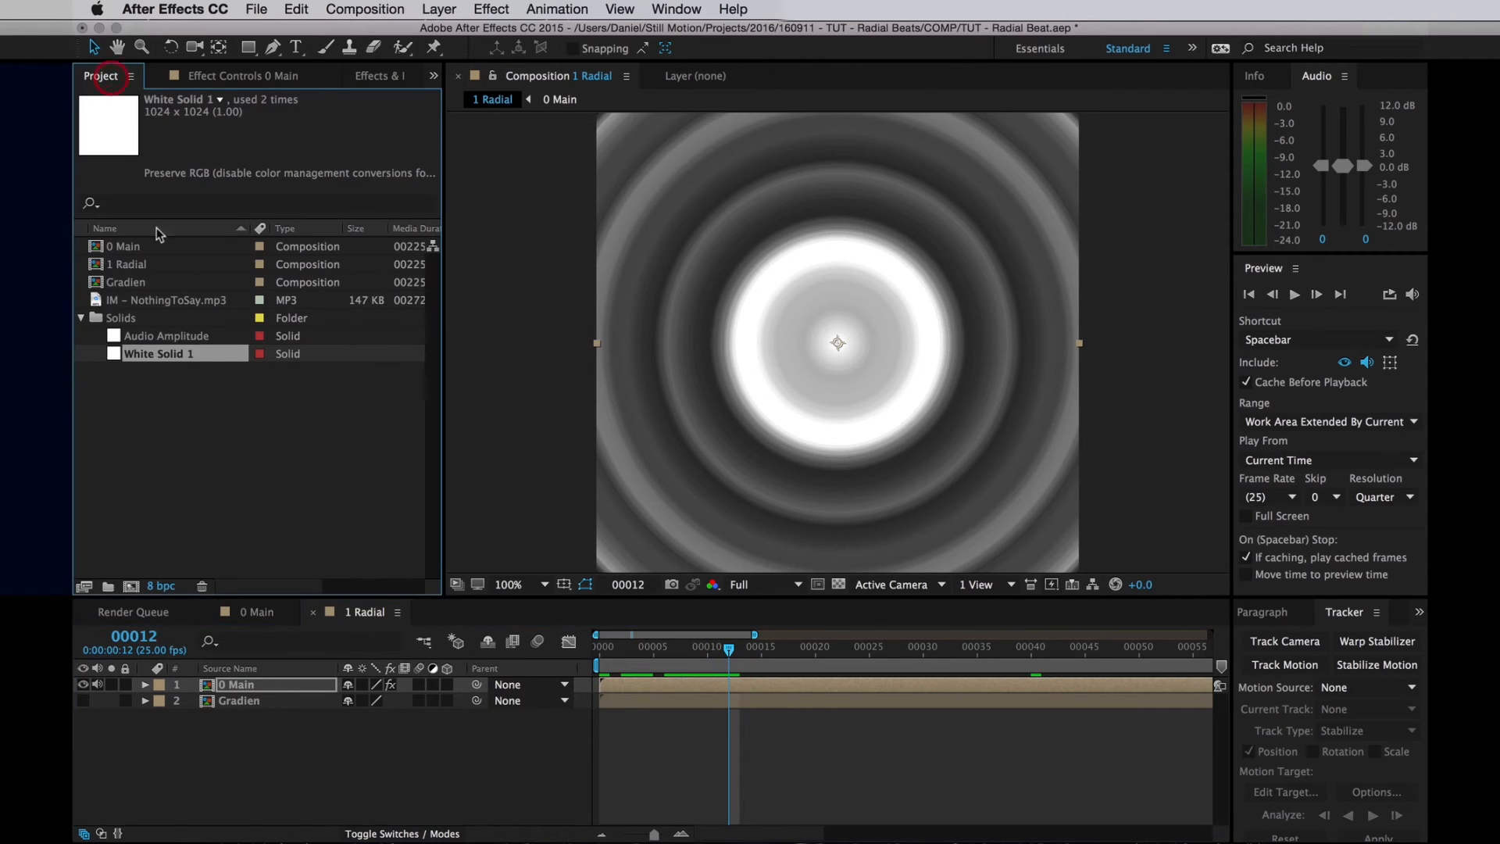
click(81, 317)
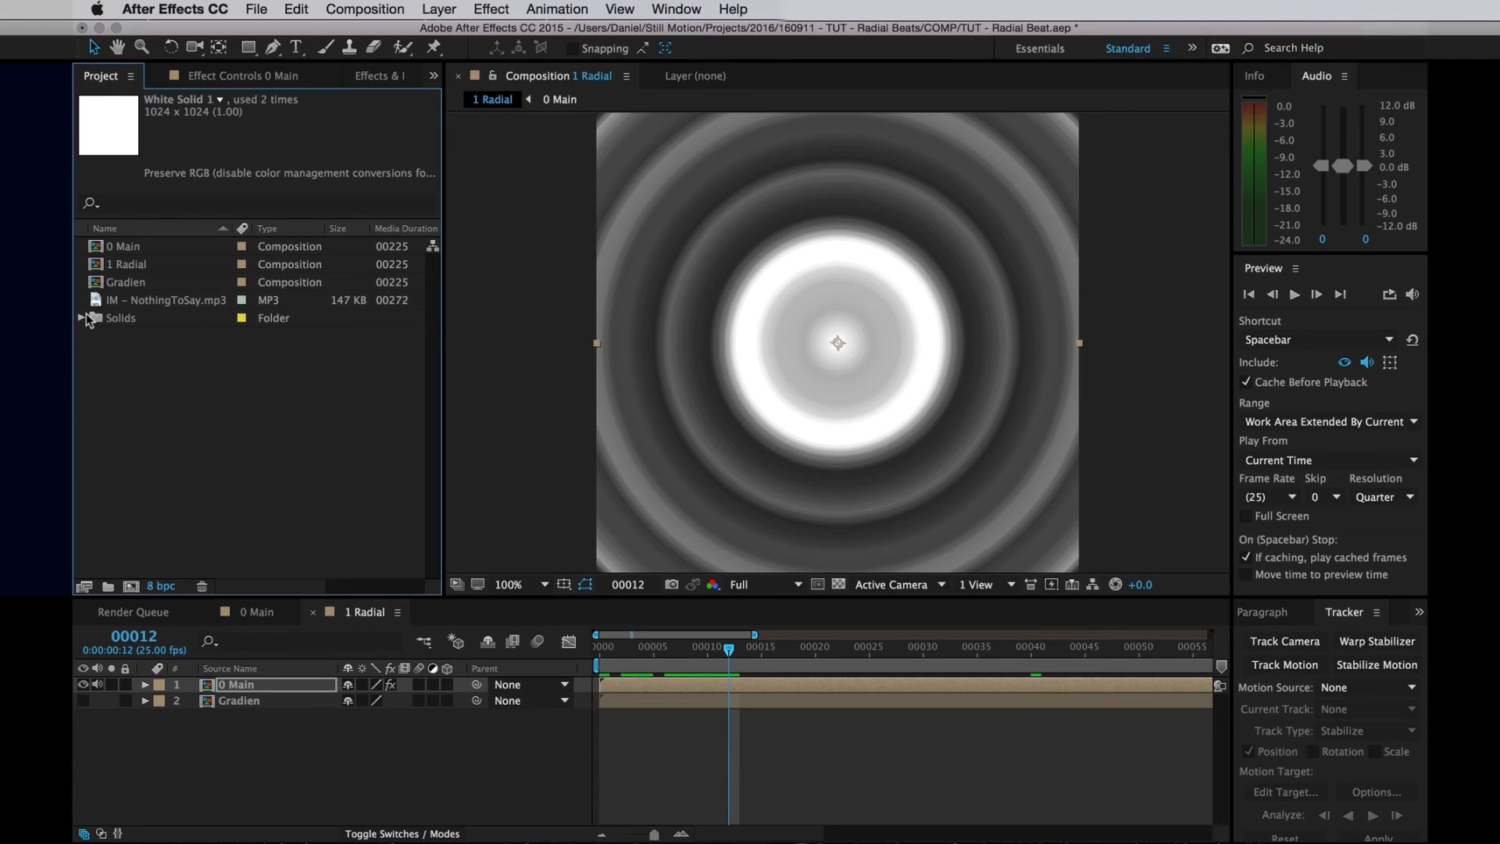
click(167, 300)
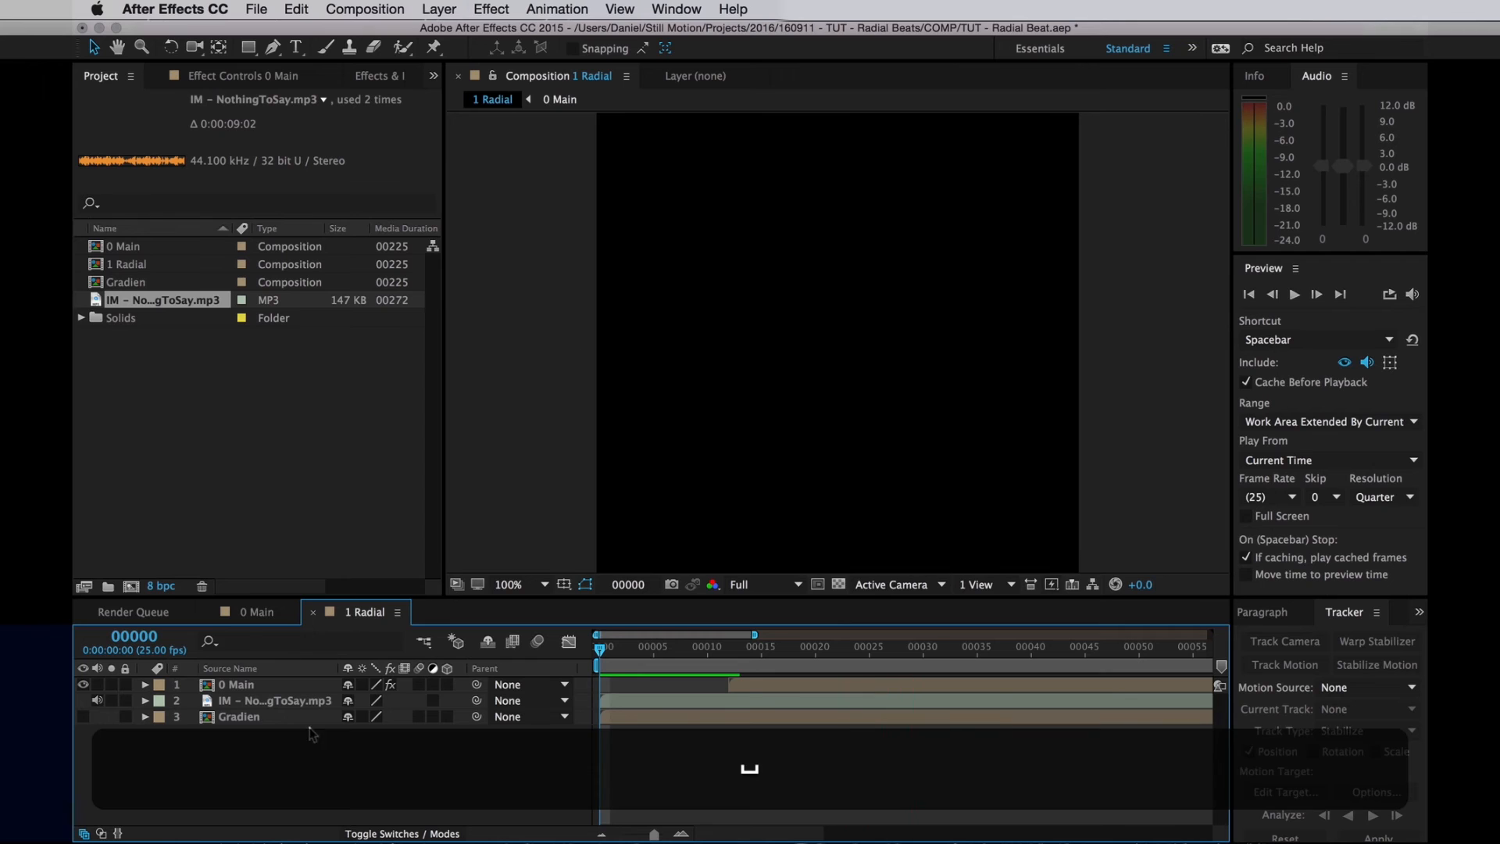
Open the Gradien composition in its own tab and stop playback at frame one
double_click(127, 281)
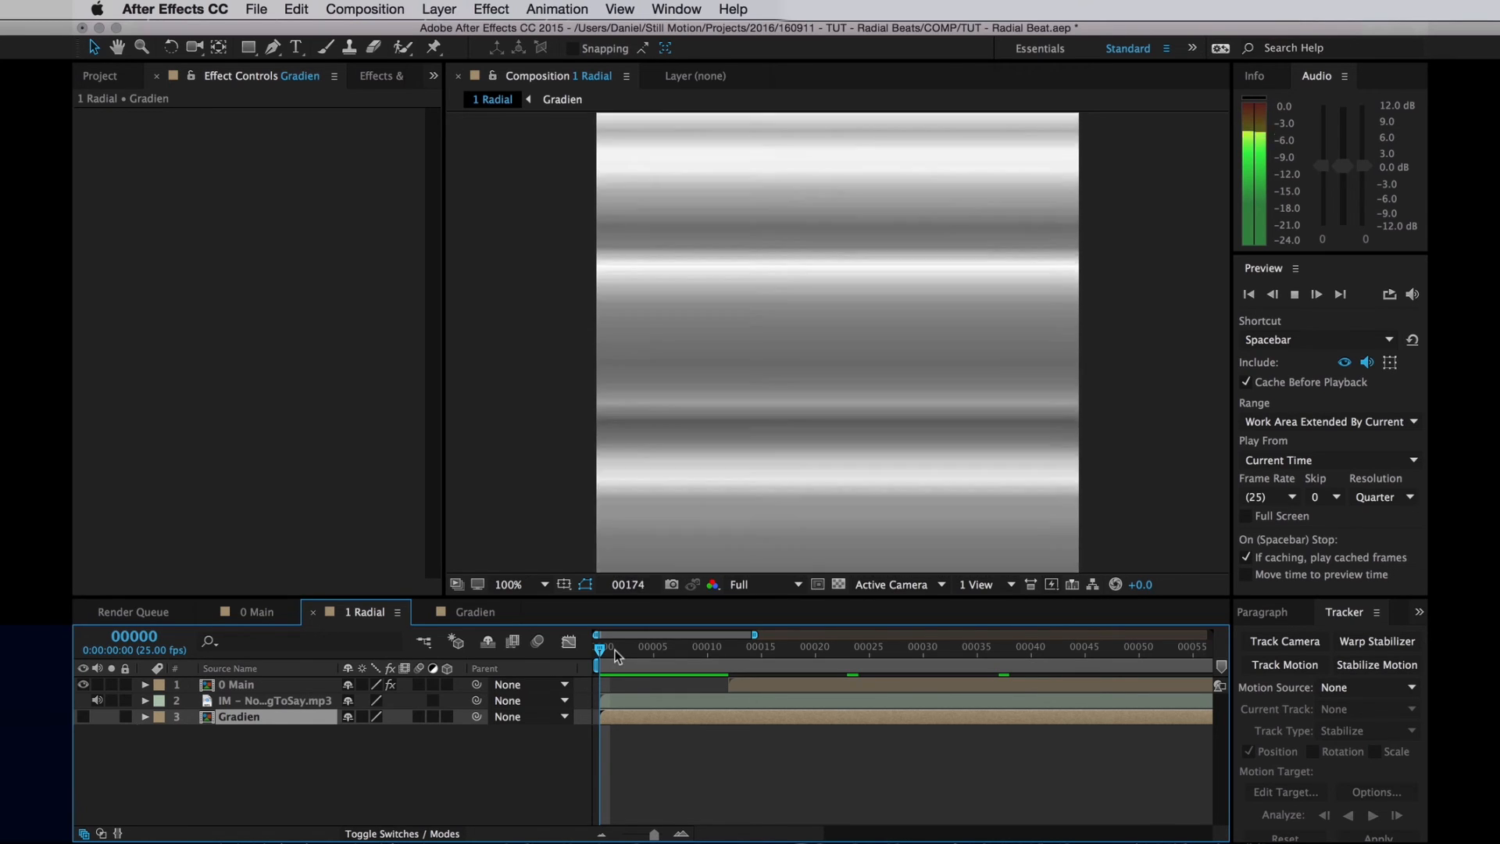
click(1247, 294)
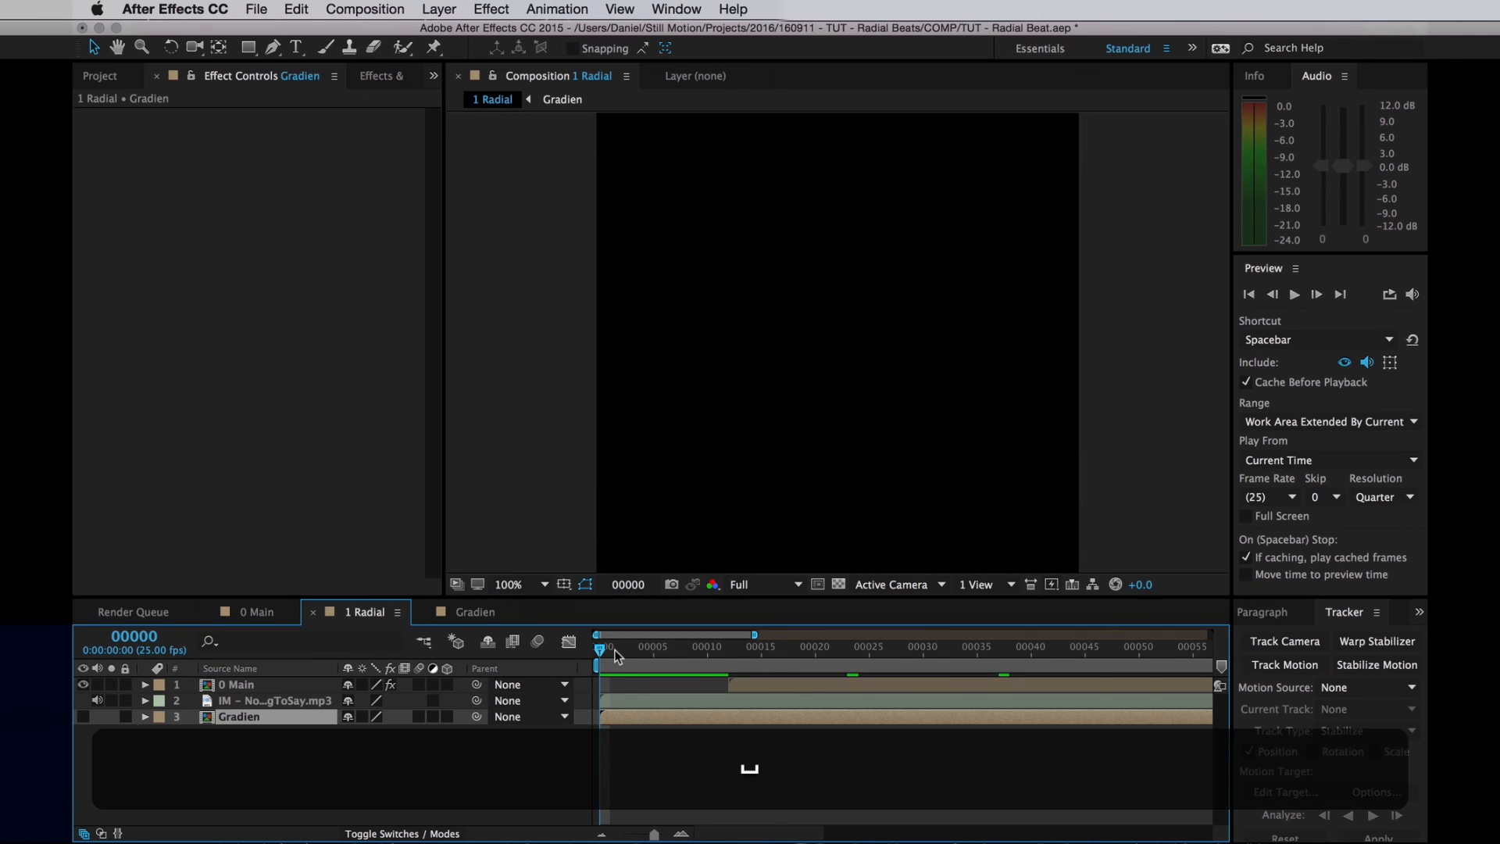